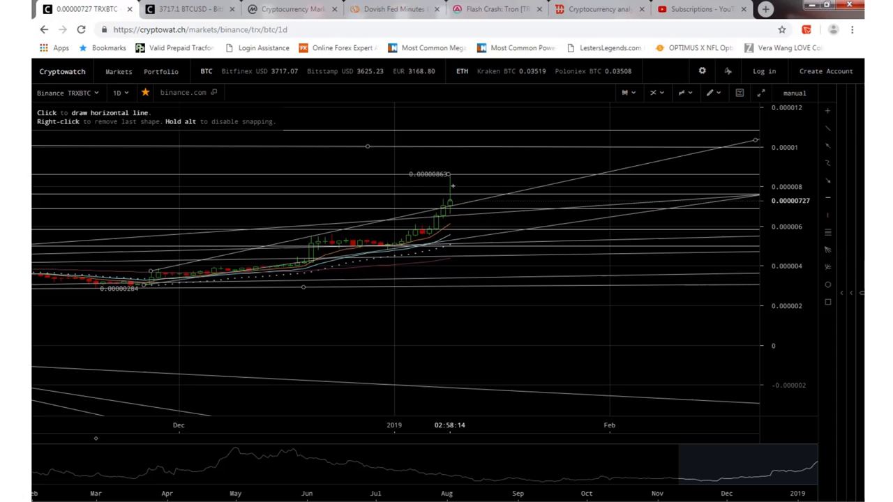
pyautogui.moveTo(491, 184)
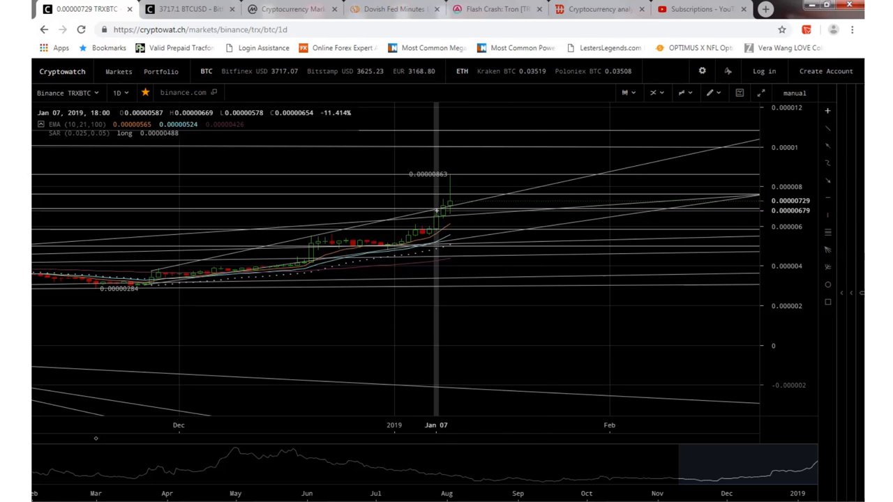
pyautogui.moveTo(458, 212)
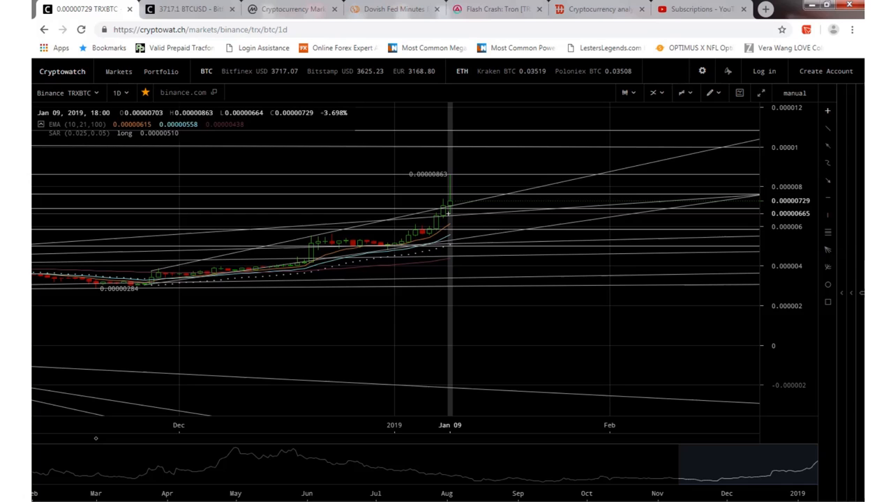
pyautogui.moveTo(457, 212)
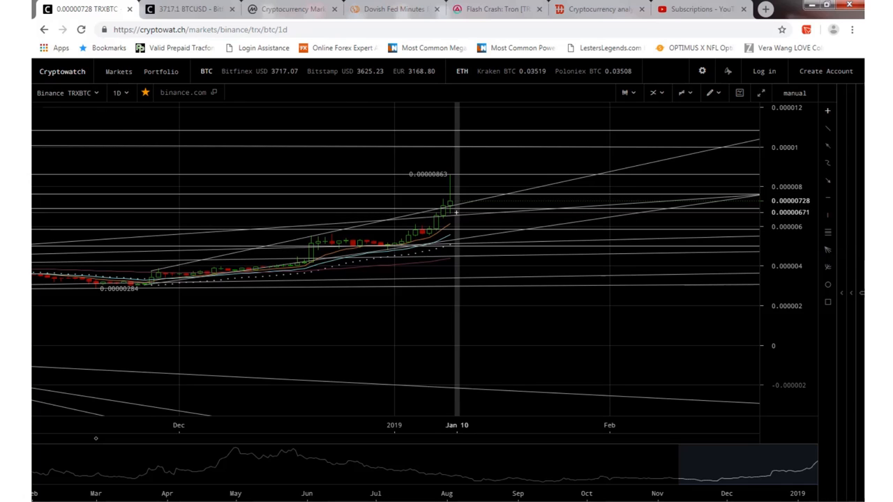
pyautogui.moveTo(452, 203)
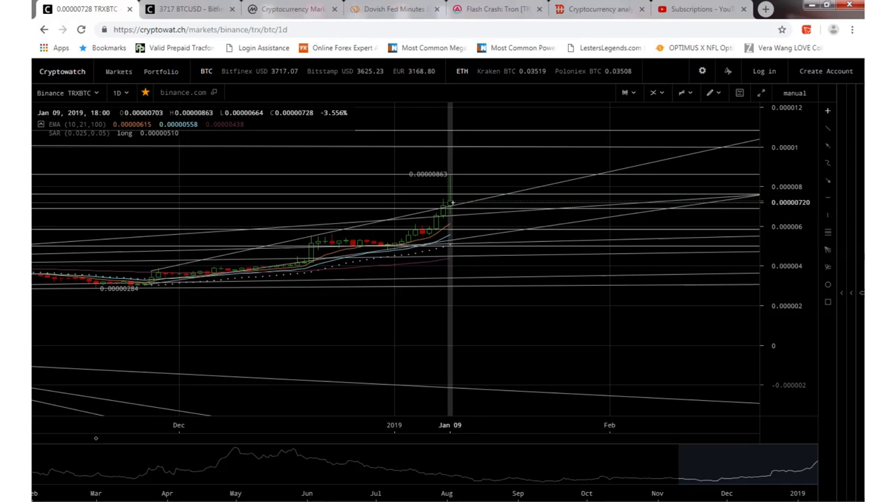
pyautogui.moveTo(466, 204)
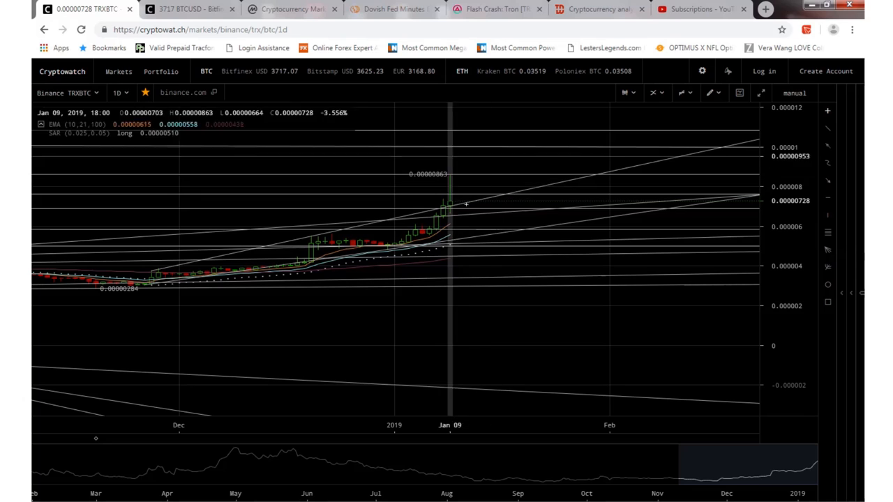
pyautogui.moveTo(505, 192)
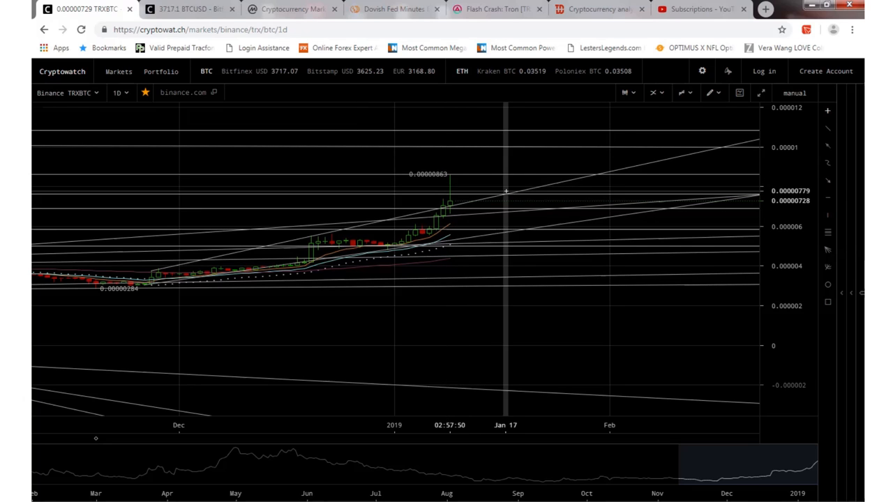
pyautogui.moveTo(466, 170)
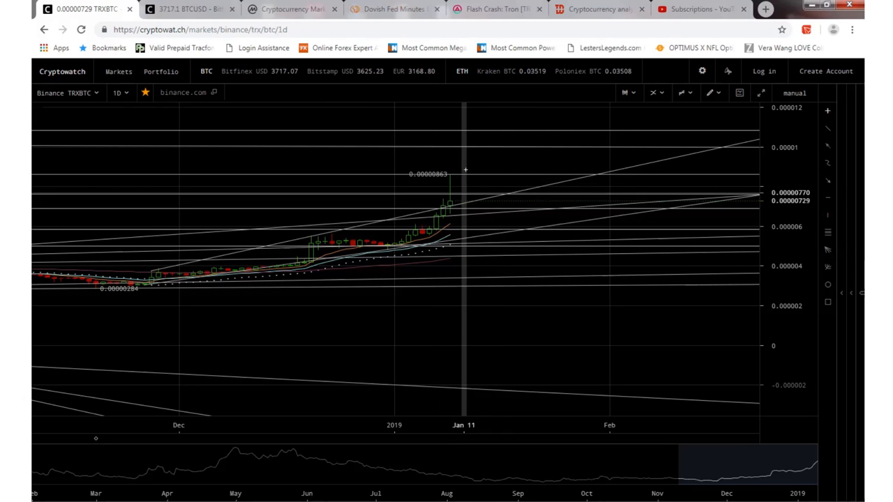
pyautogui.moveTo(469, 201)
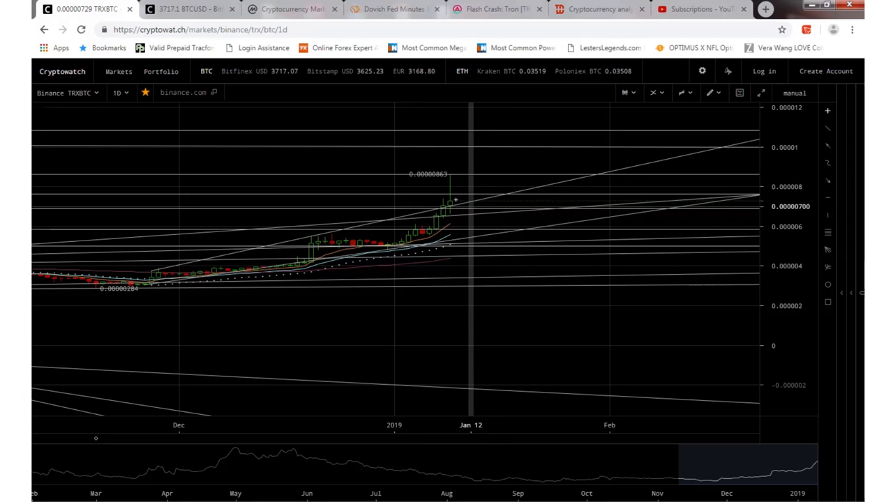
pyautogui.moveTo(452, 202)
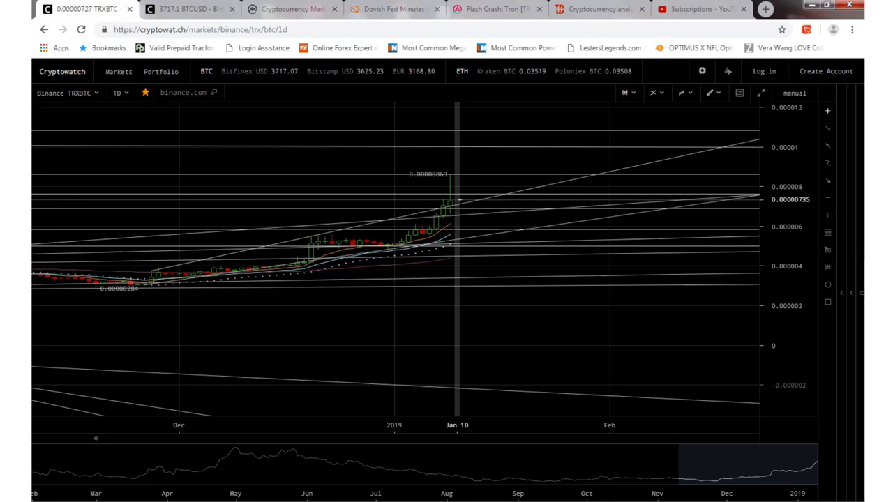
pyautogui.moveTo(456, 173)
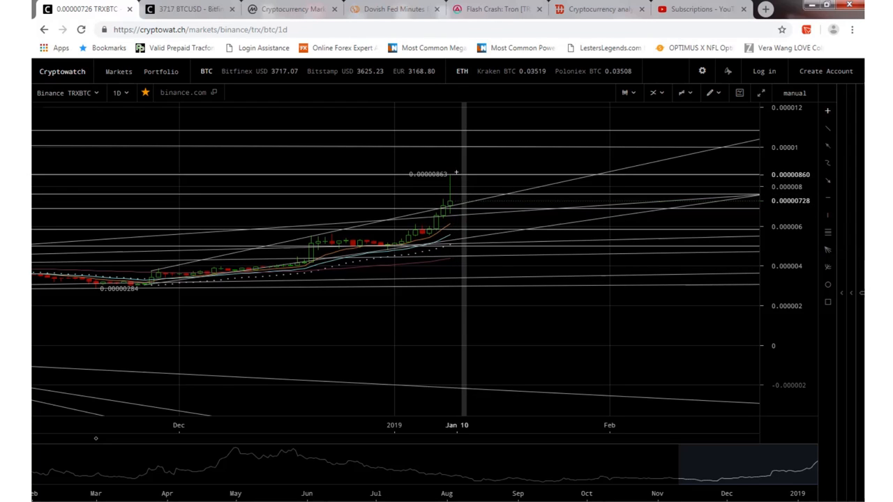
pyautogui.moveTo(473, 176)
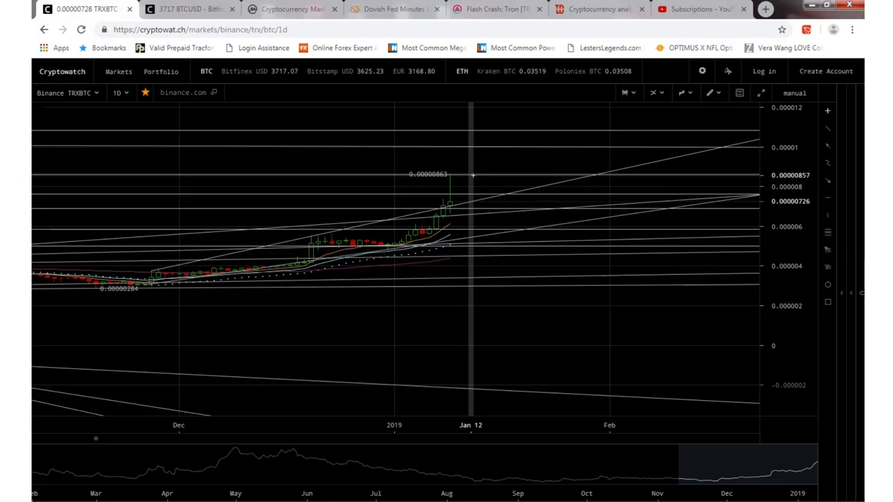
pyautogui.moveTo(482, 174)
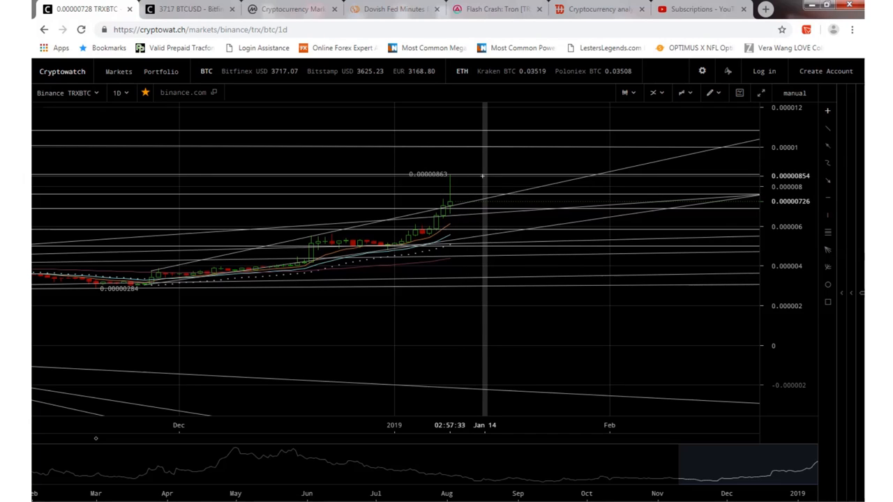
pyautogui.moveTo(489, 164)
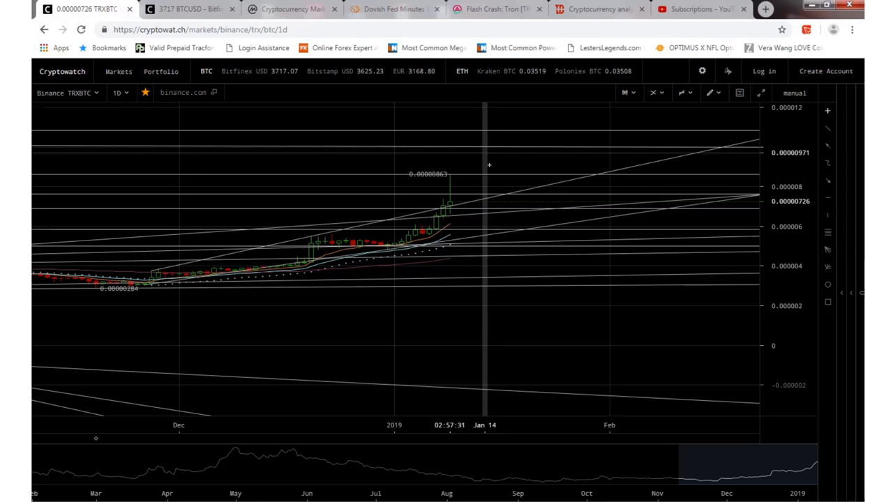
pyautogui.moveTo(477, 167)
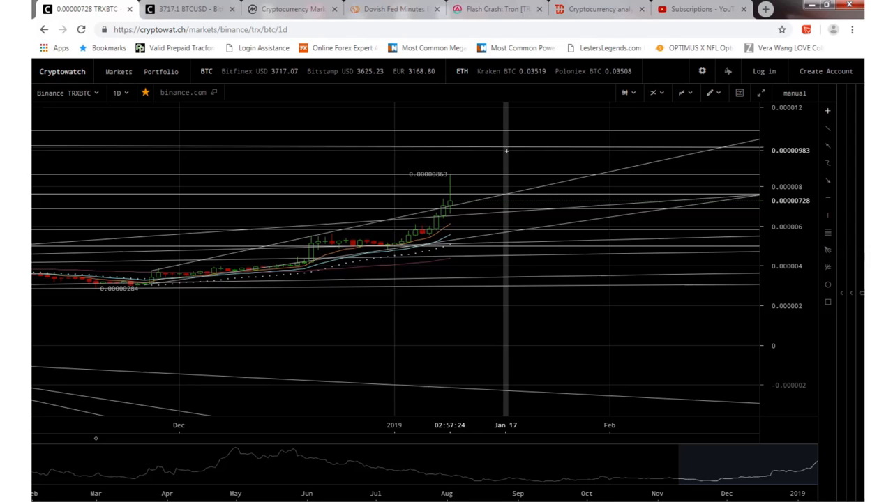
pyautogui.moveTo(449, 202)
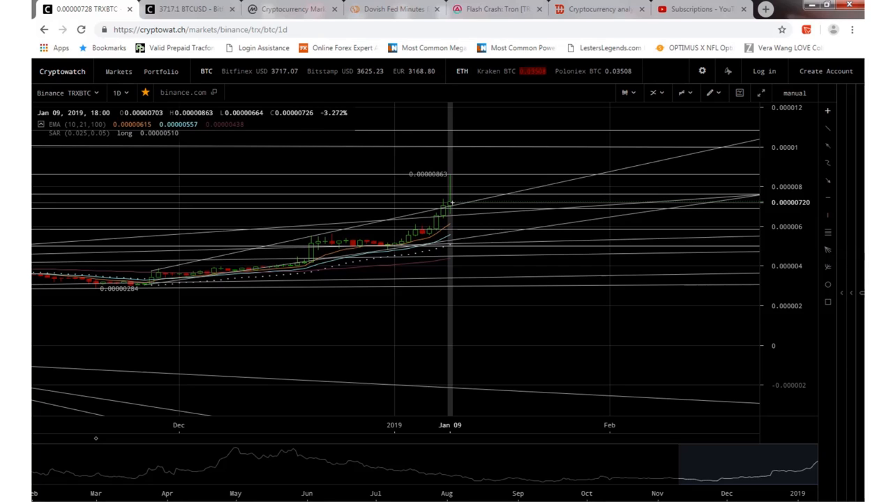
# Step: Switch to the Bitfinex BTC/USD daily chart with its drawn trendlines
pyautogui.click(189, 8)
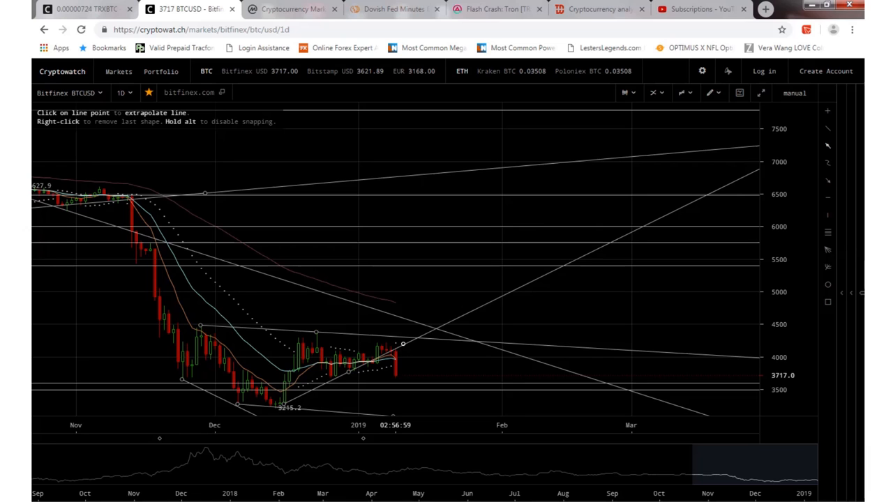
# Step: View the CoinMarketCap top 100 ranking, then the CCN 'Dovish Fed Minutes' article
pyautogui.click(292, 8)
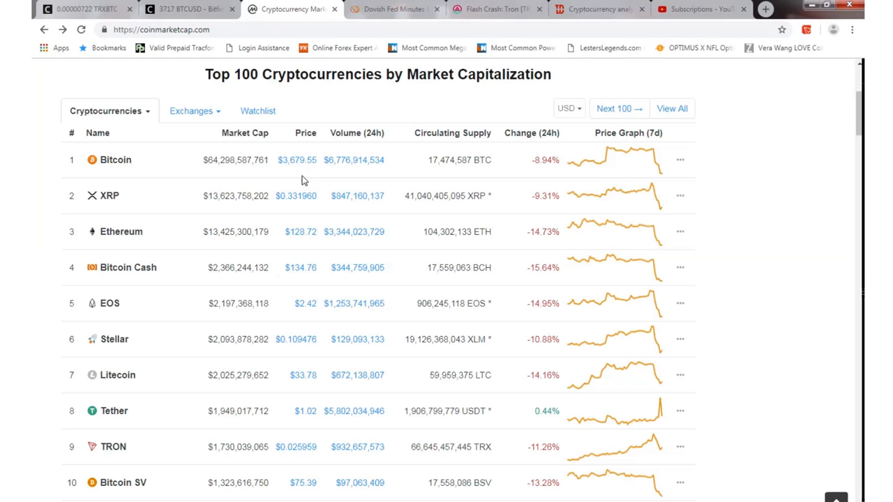
pyautogui.moveTo(231, 435)
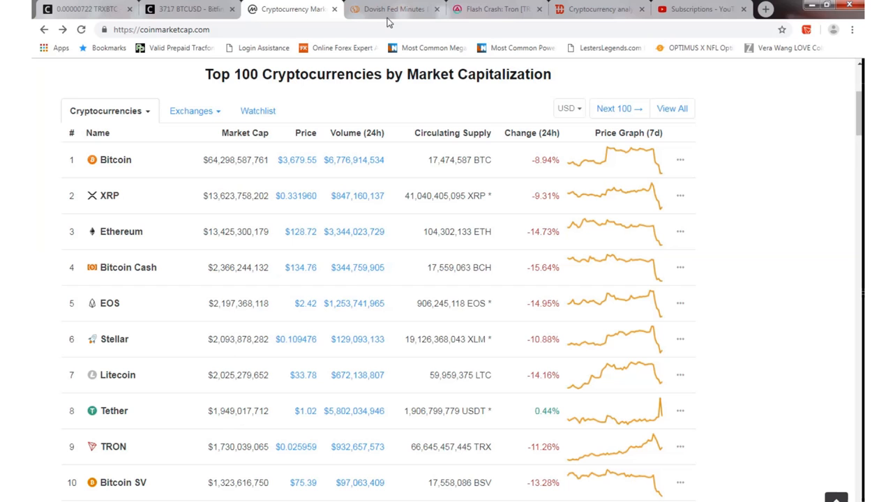
pyautogui.click(394, 9)
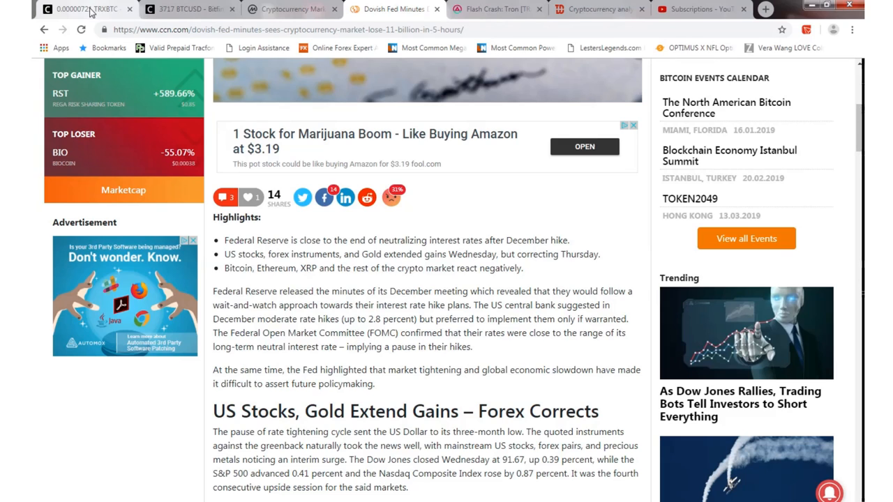
# Step: Return to the Binance TRX/BTC daily chart to inspect its trendlines near 0.00000720
pyautogui.click(84, 9)
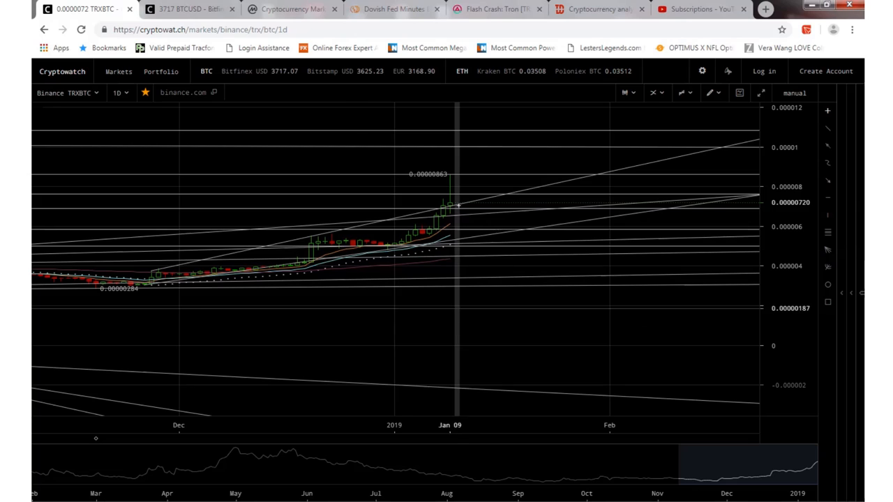
pyautogui.moveTo(515, 184)
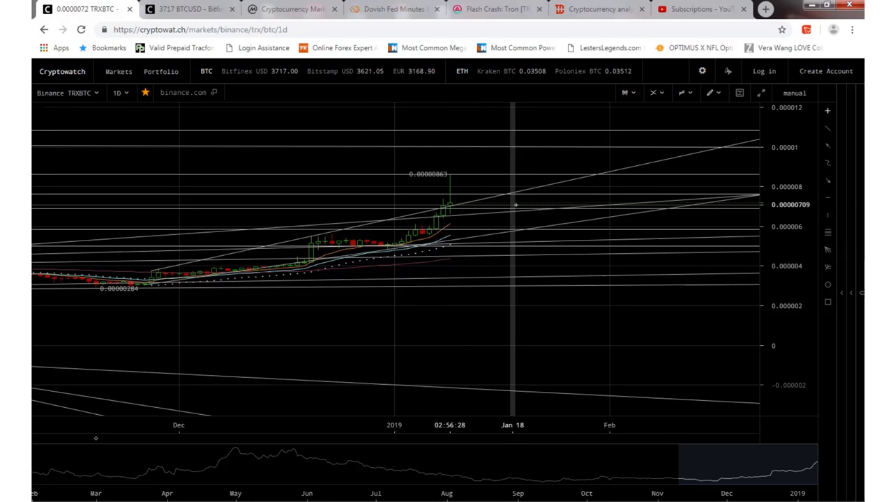
pyautogui.moveTo(508, 193)
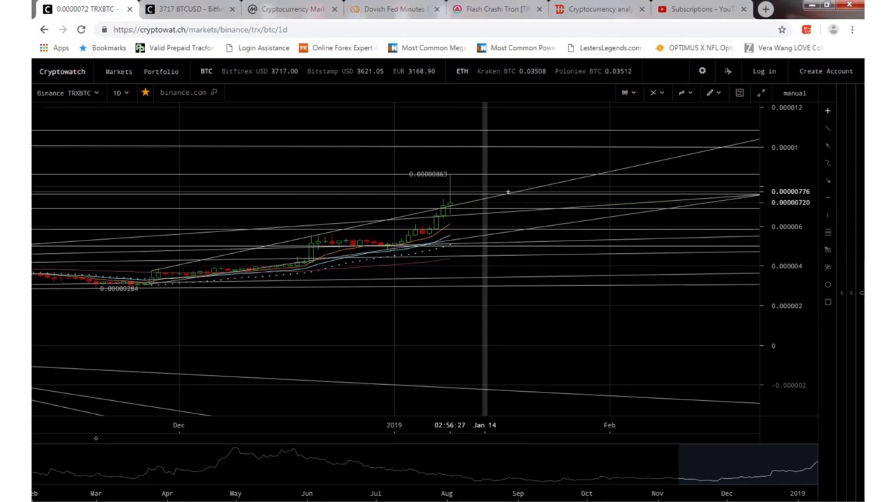
pyautogui.moveTo(508, 192)
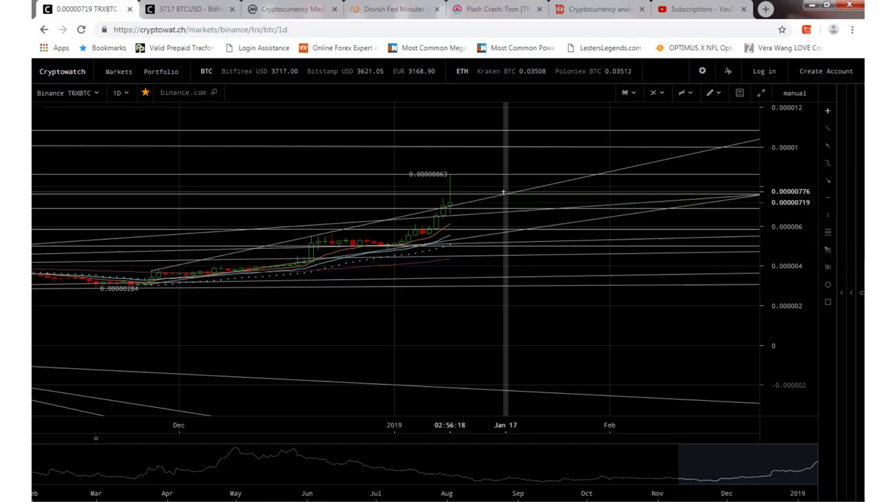
pyautogui.moveTo(501, 191)
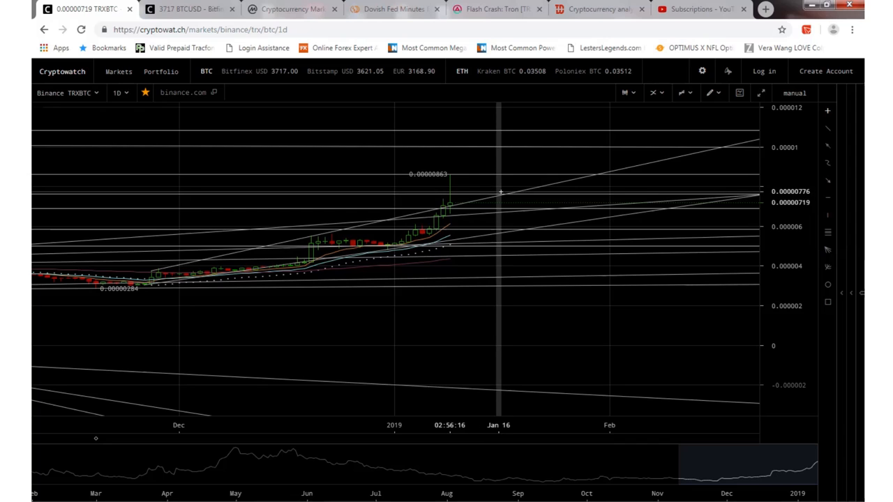
pyautogui.moveTo(491, 190)
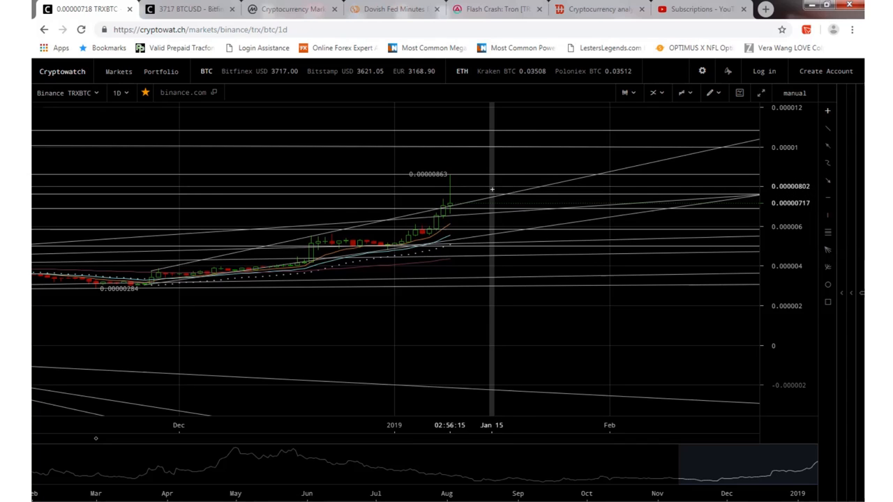
pyautogui.moveTo(560, 226)
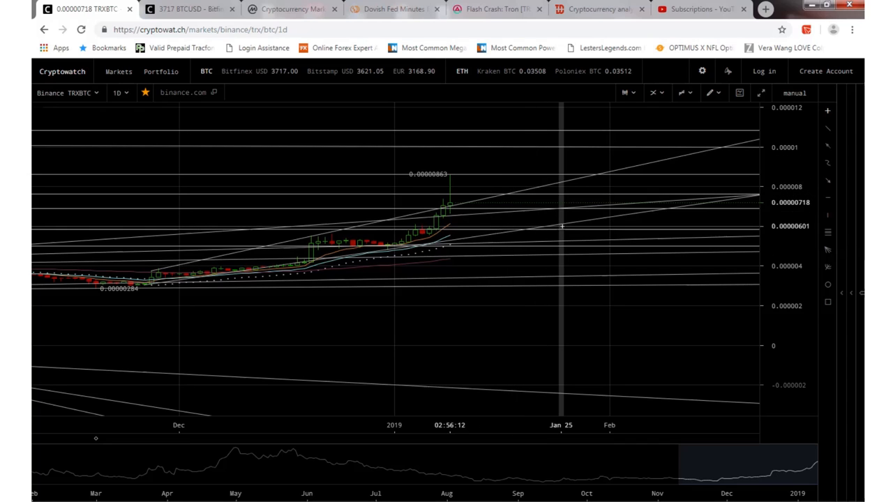
pyautogui.moveTo(513, 264)
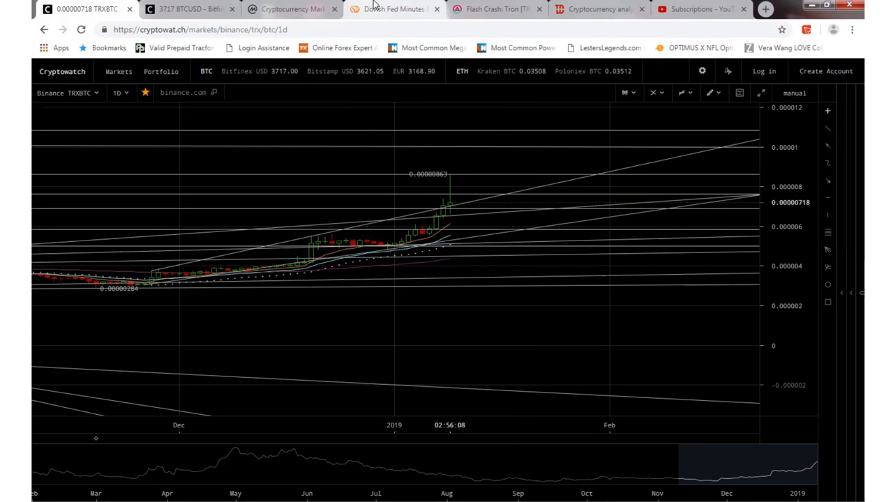
# Step: Read the CCN Fed minutes article's highlights and US stocks section, then move to the Tron flash crash article
pyautogui.click(393, 8)
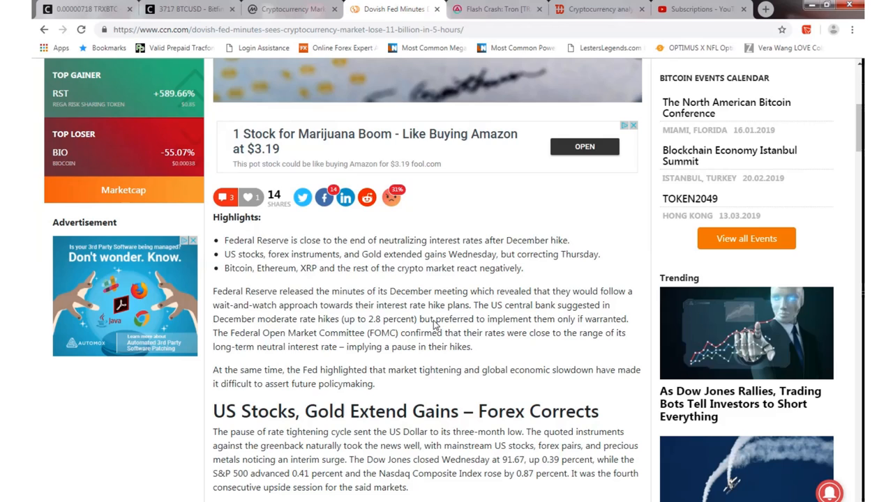
pyautogui.moveTo(460, 362)
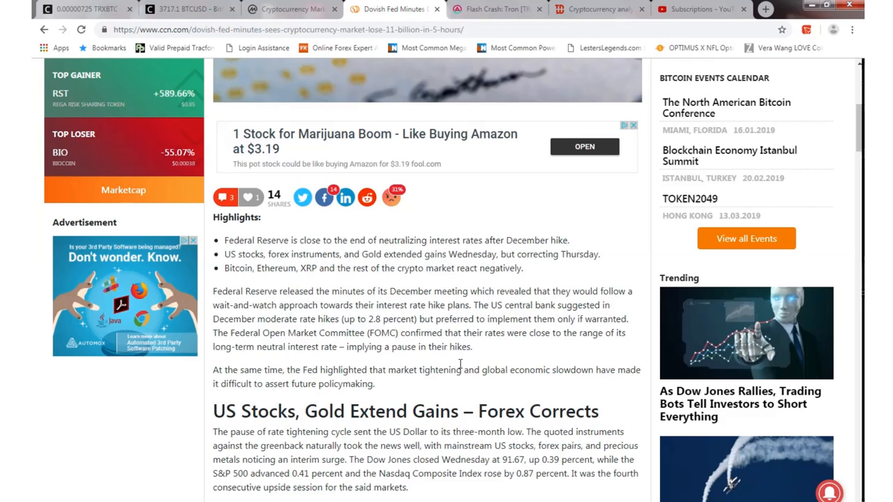
pyautogui.moveTo(409, 419)
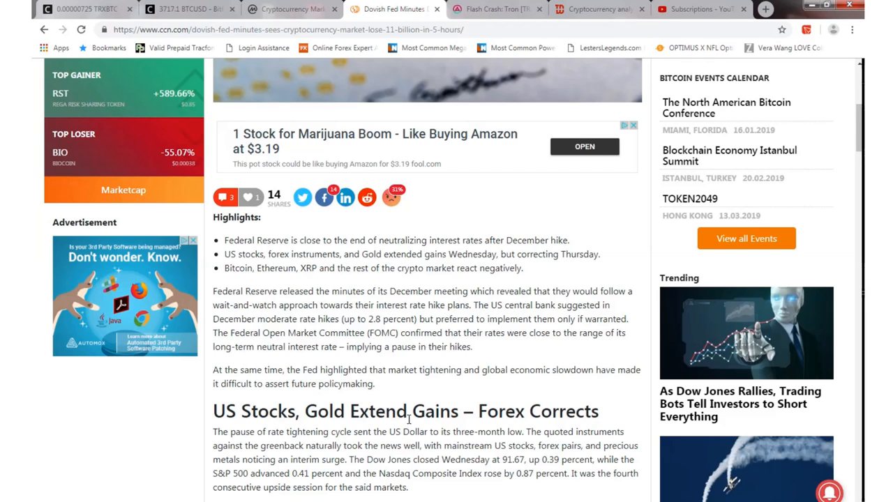
pyautogui.scroll(-3)
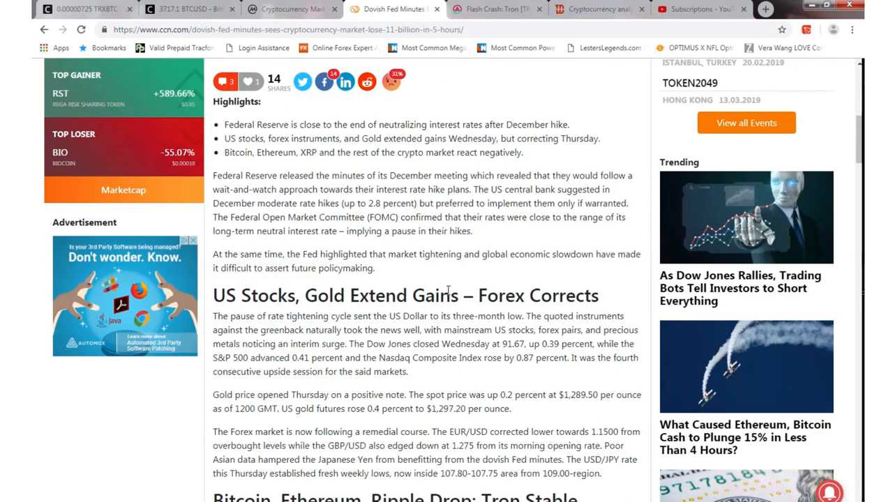
pyautogui.moveTo(459, 373)
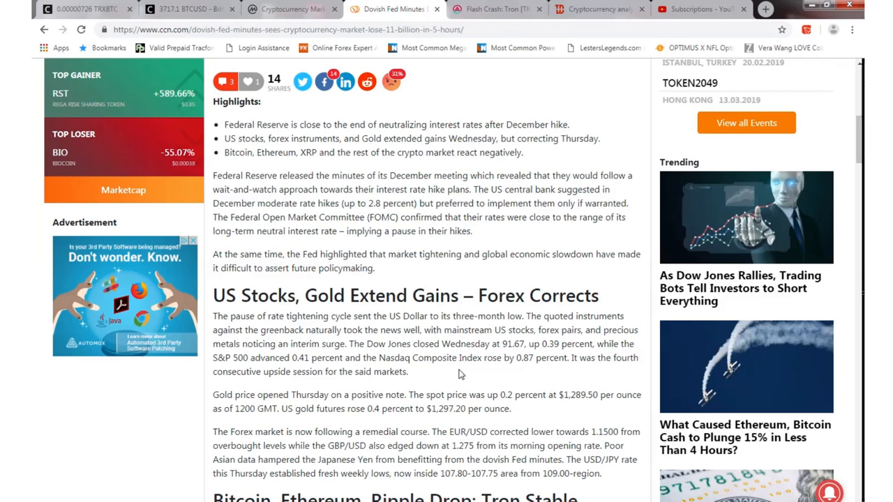
pyautogui.moveTo(455, 219)
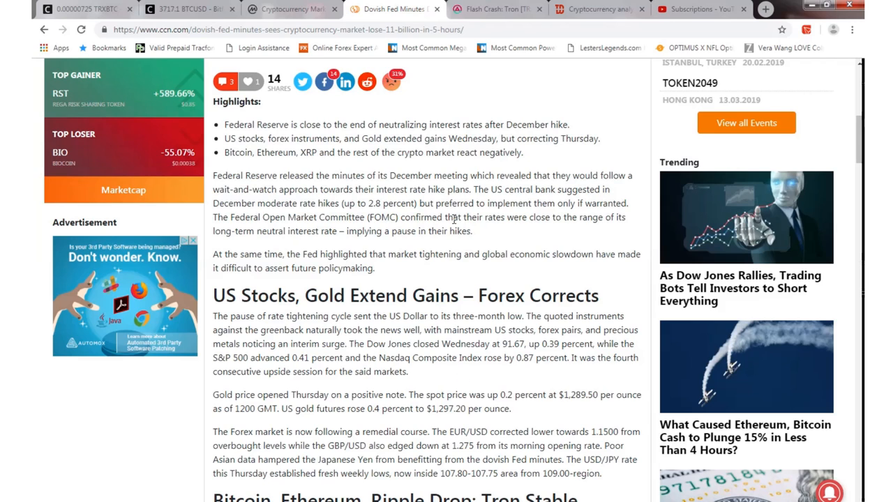
pyautogui.moveTo(541, 170)
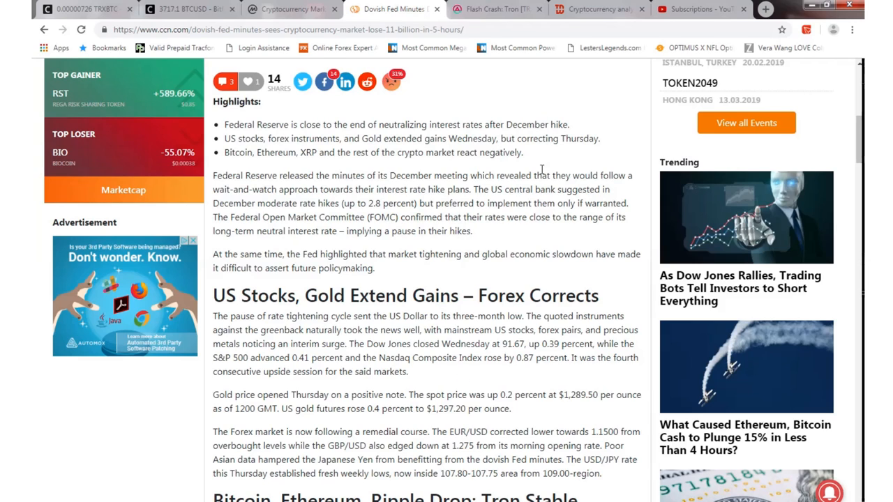
pyautogui.click(496, 8)
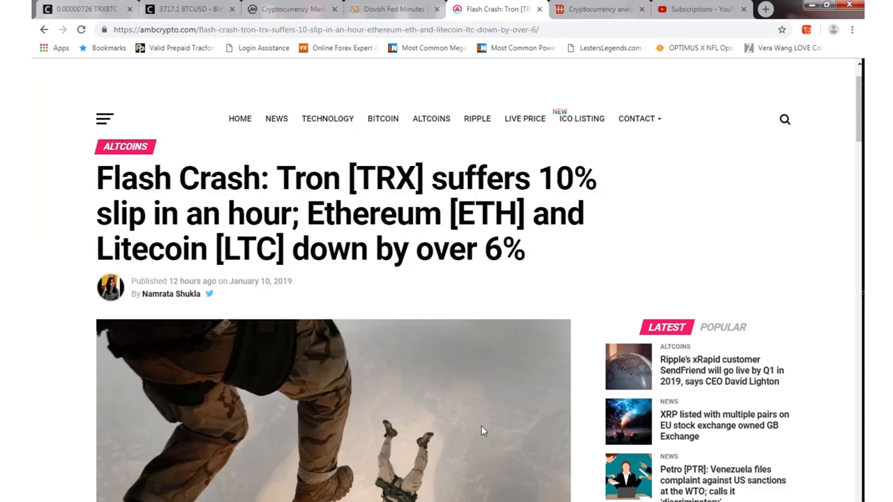
# Step: Scroll the AMBCrypto Tron flash crash article past its chart to the TRX price paragraph
pyautogui.scroll(-3)
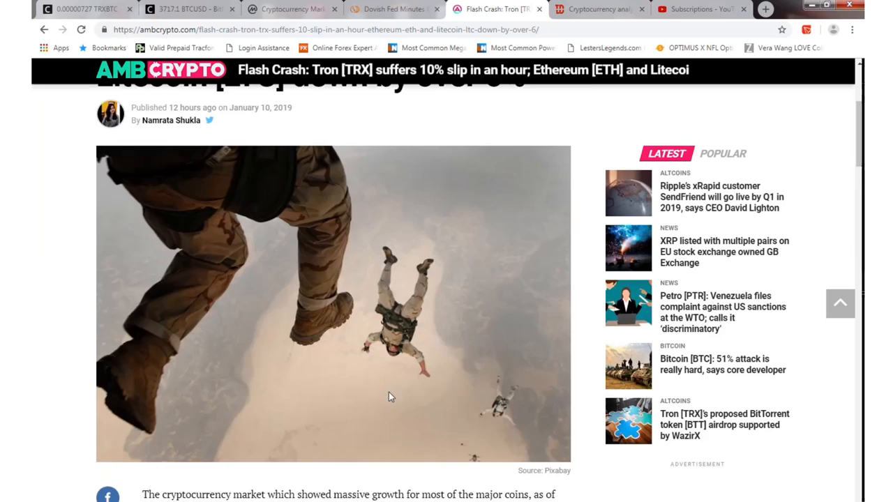
pyautogui.scroll(-3)
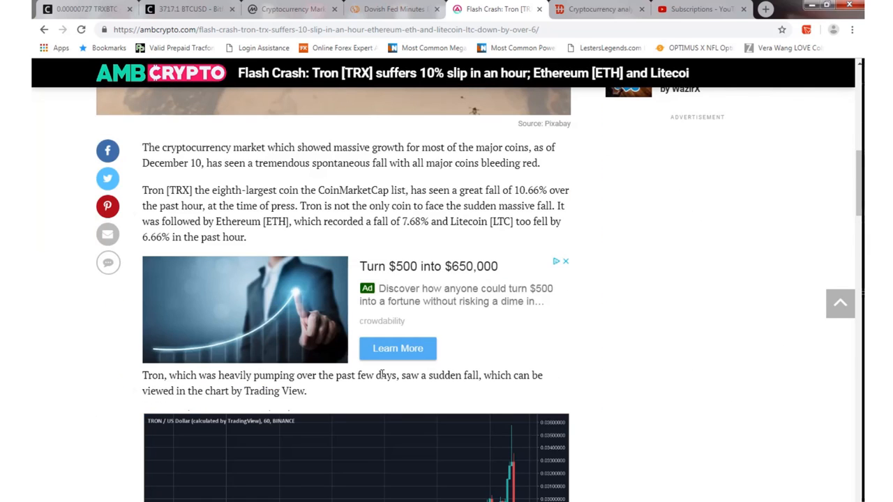
pyautogui.scroll(-3)
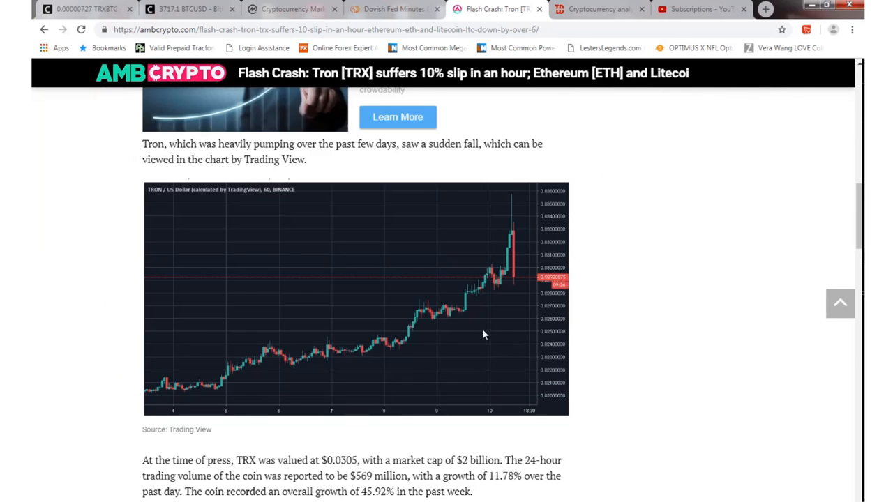
pyautogui.scroll(-3)
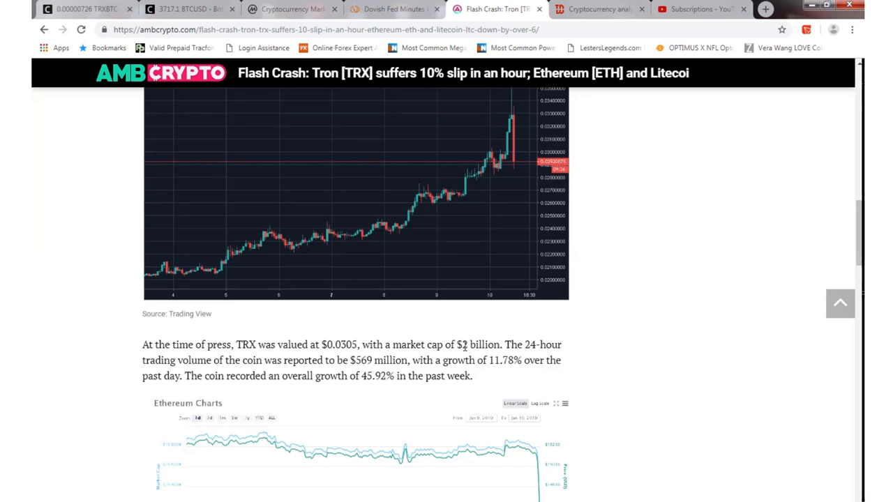
pyautogui.scroll(-3)
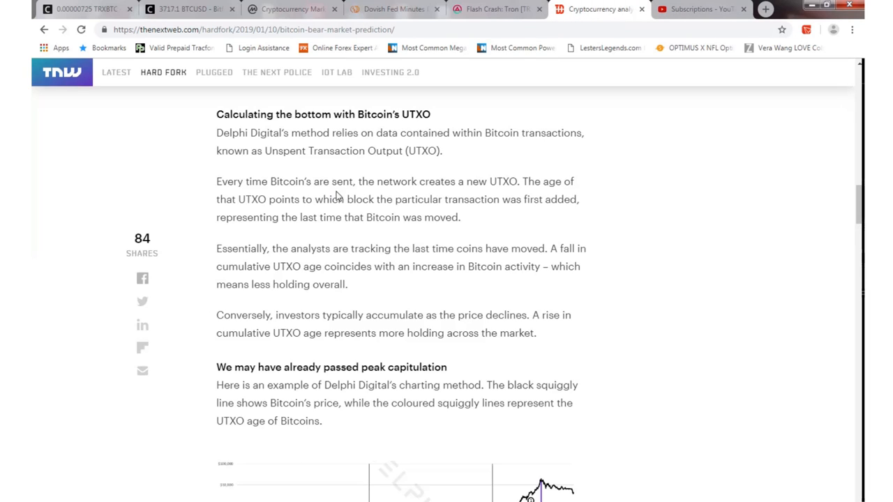
pyautogui.moveTo(422, 310)
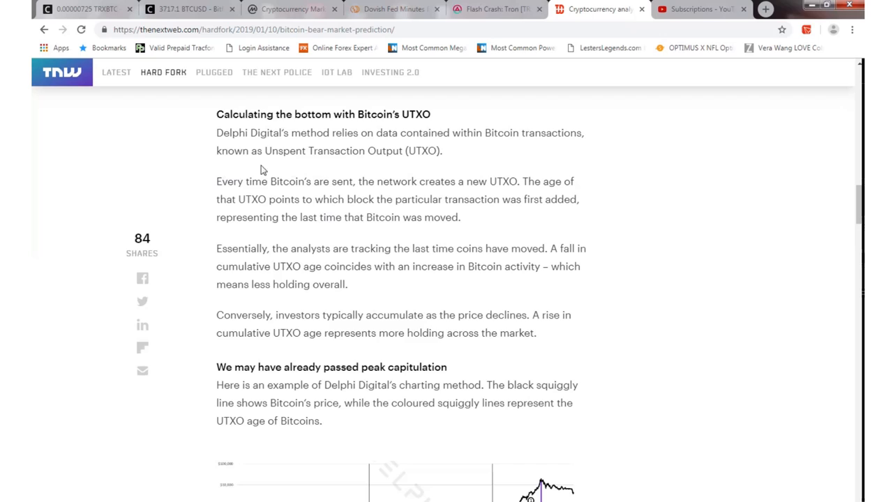
pyautogui.moveTo(308, 151)
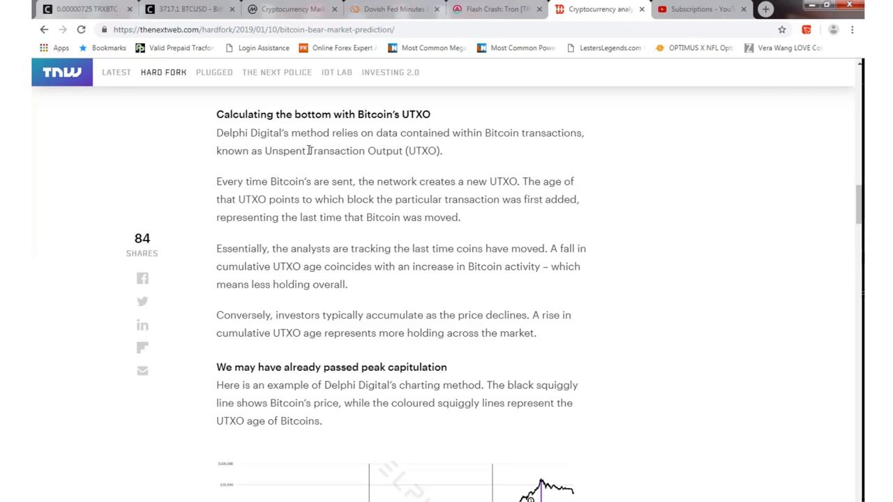
pyautogui.moveTo(572, 220)
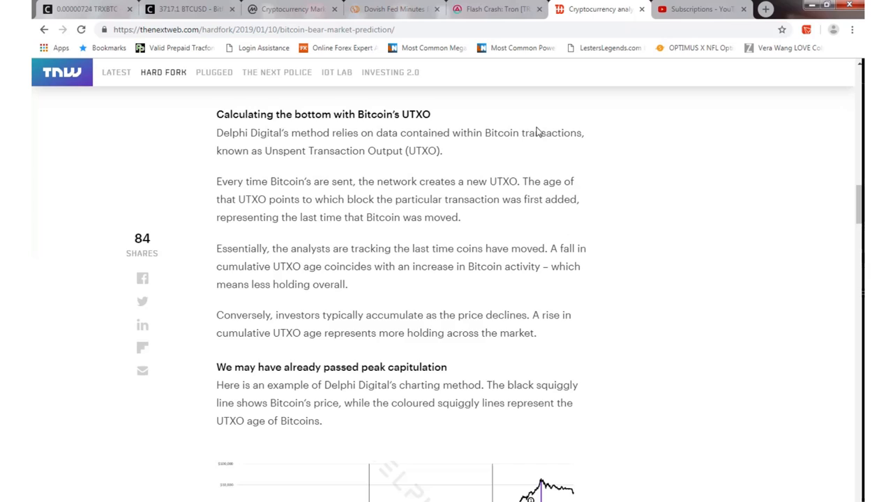
pyautogui.moveTo(635, 137)
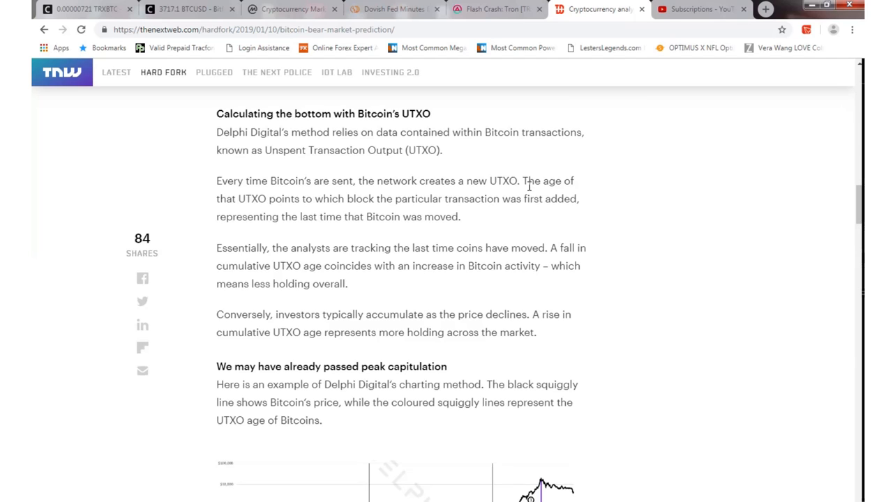
# Step: Scroll from the 'Calculating the bottom with Bitcoin's UTXO' section to Delphi Digital's chart
pyautogui.scroll(-3)
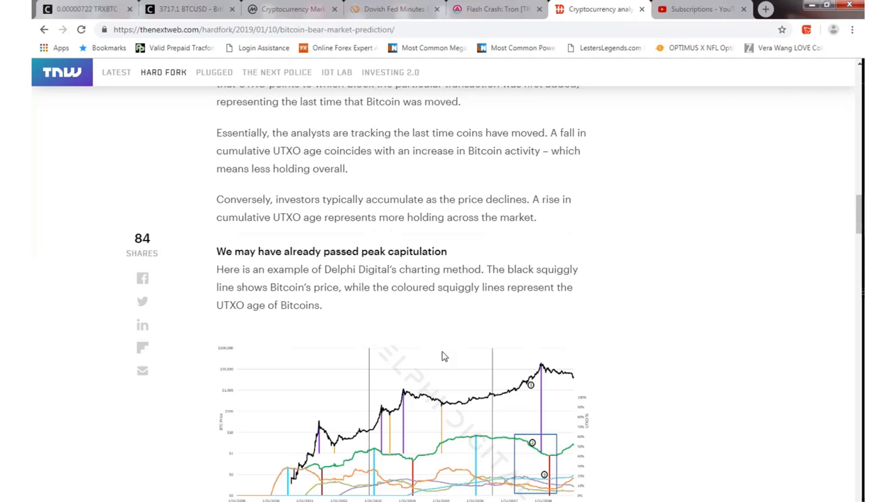
pyautogui.moveTo(352, 429)
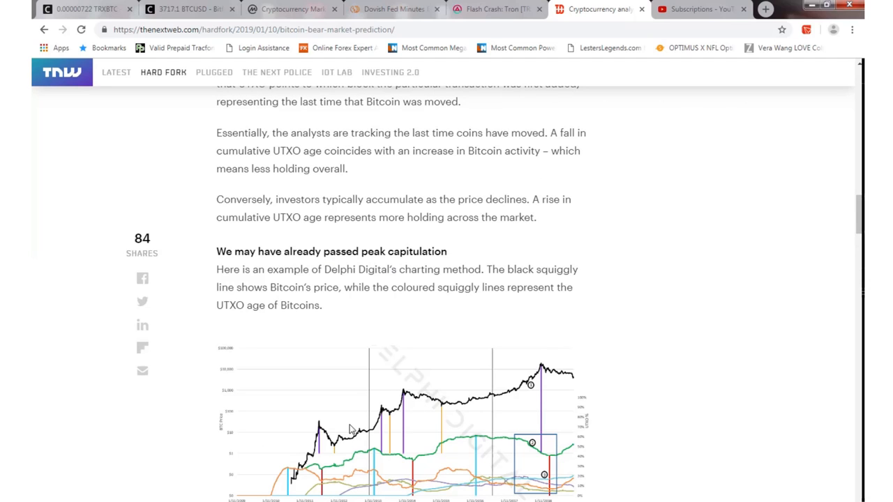
pyautogui.moveTo(343, 398)
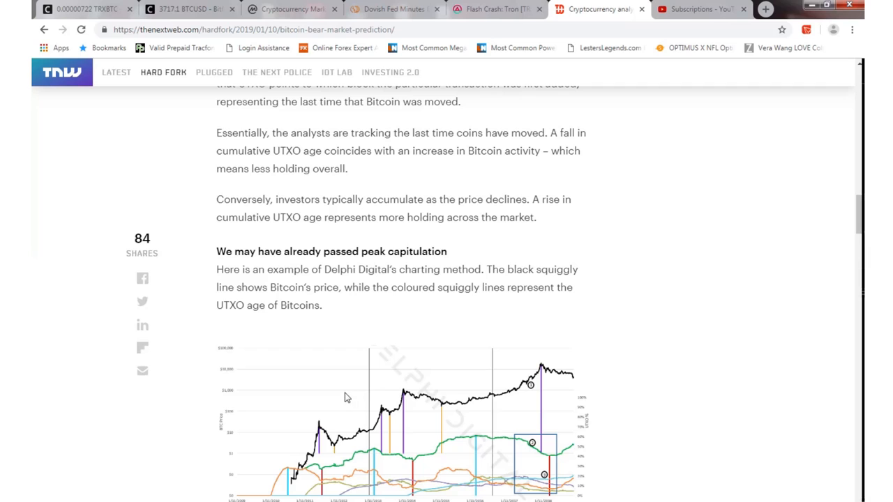
# Step: Scroll past Delphi Digital's UTXO age chart to the selling exhaustion and UTXO age paragraphs
pyautogui.scroll(-3)
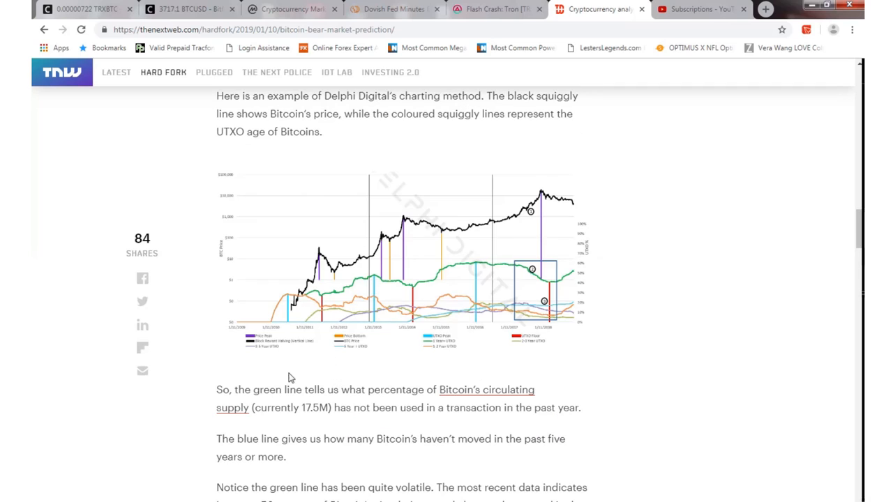
pyautogui.moveTo(416, 296)
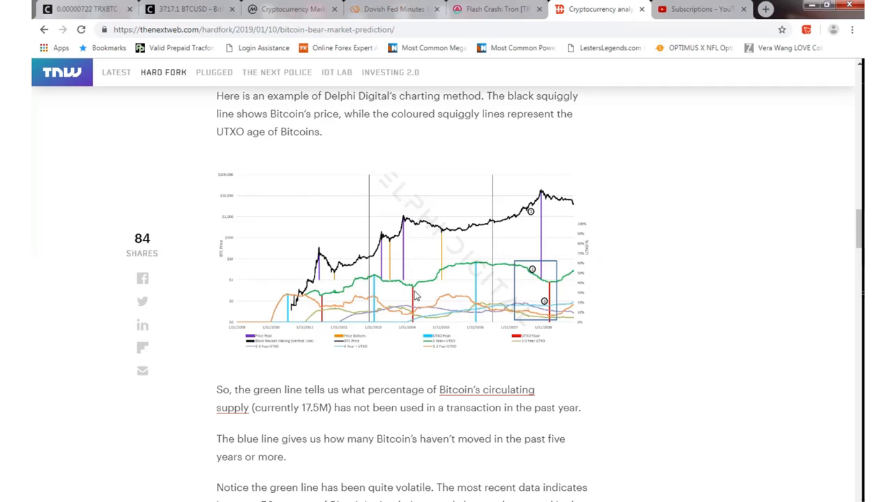
pyautogui.moveTo(482, 271)
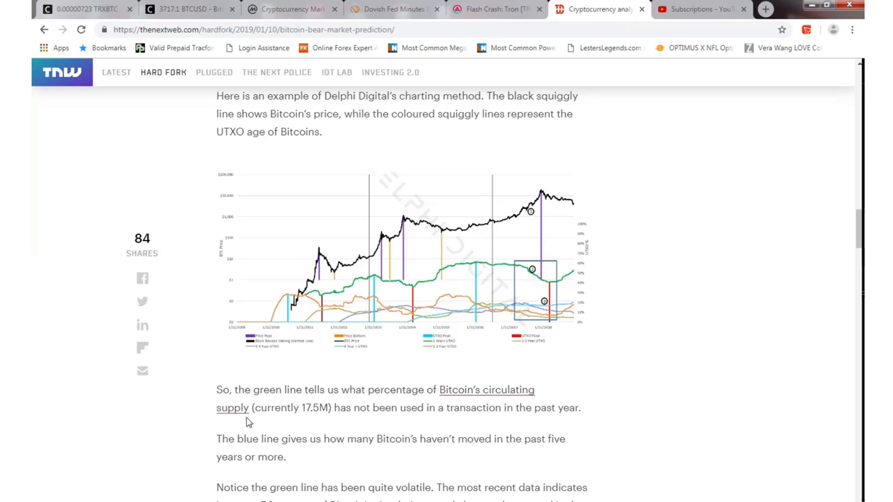
pyautogui.moveTo(318, 407)
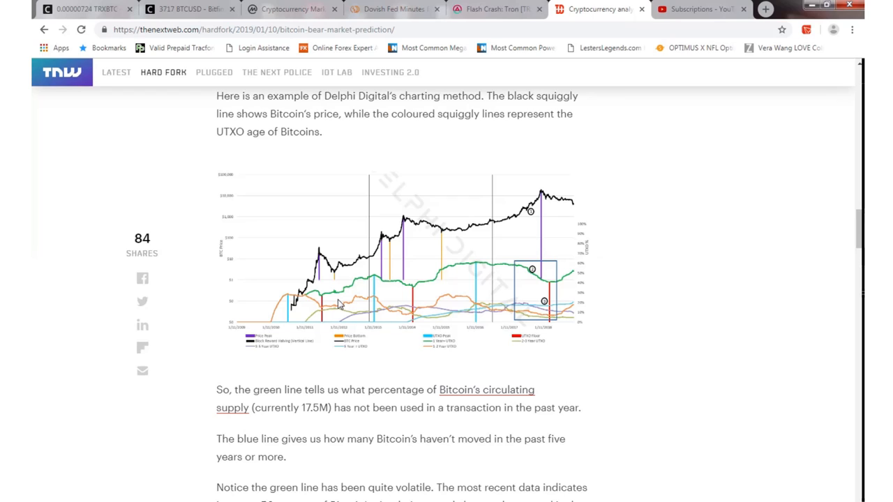
pyautogui.moveTo(234, 268)
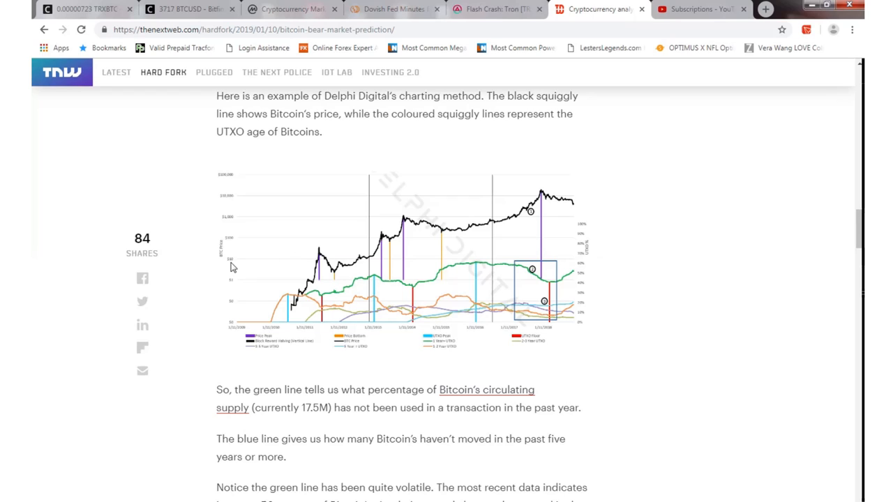
pyautogui.moveTo(323, 301)
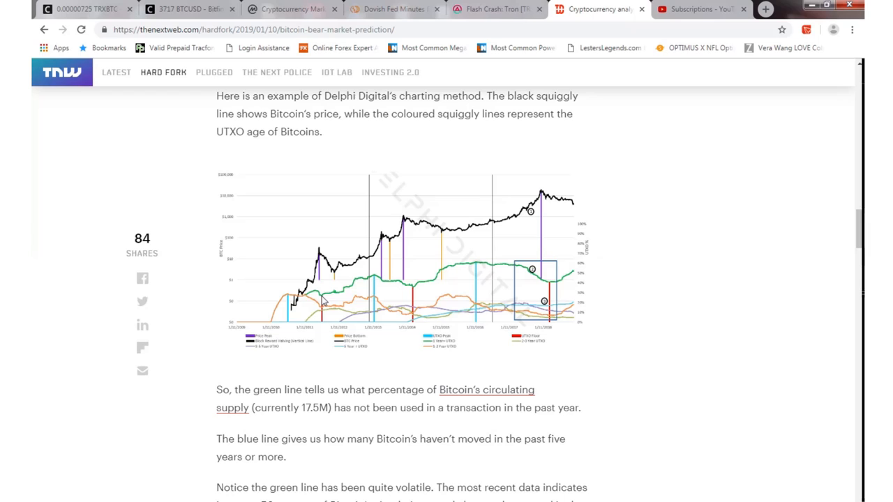
pyautogui.moveTo(346, 286)
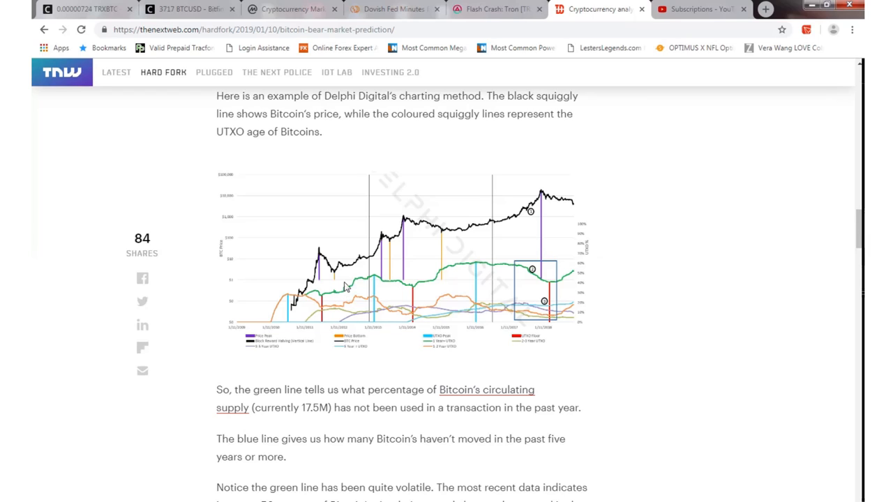
pyautogui.moveTo(357, 268)
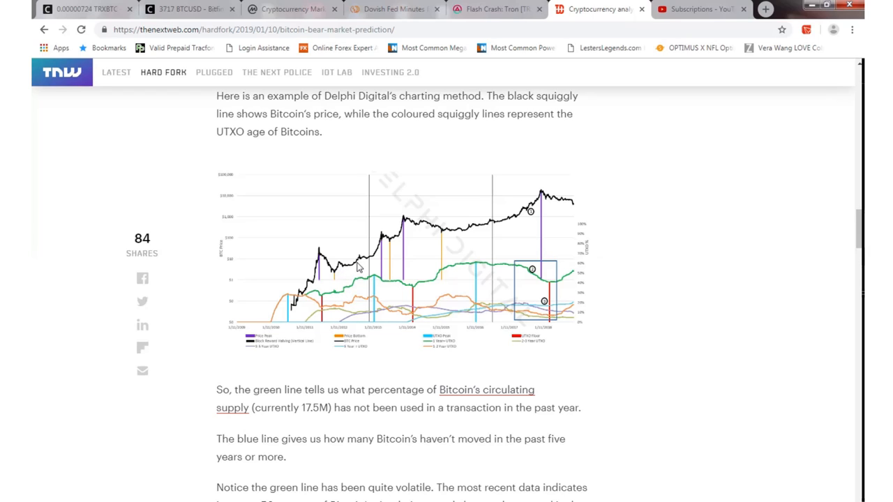
pyautogui.moveTo(388, 268)
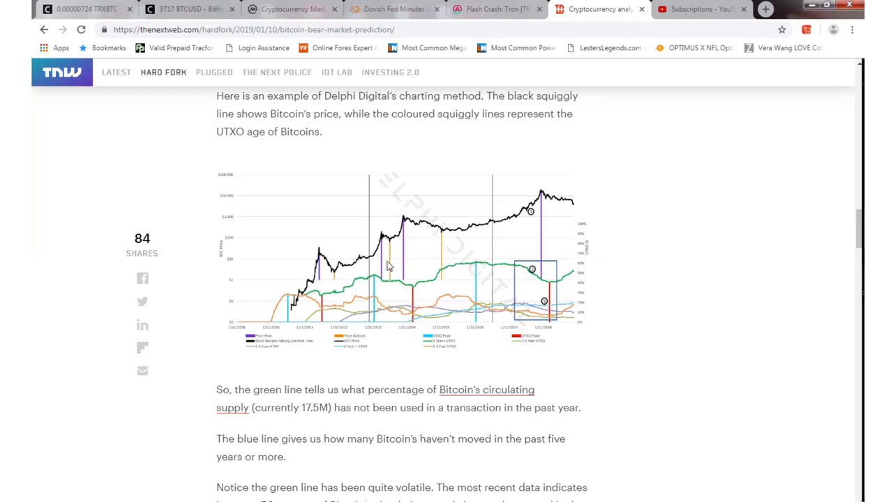
pyautogui.moveTo(389, 245)
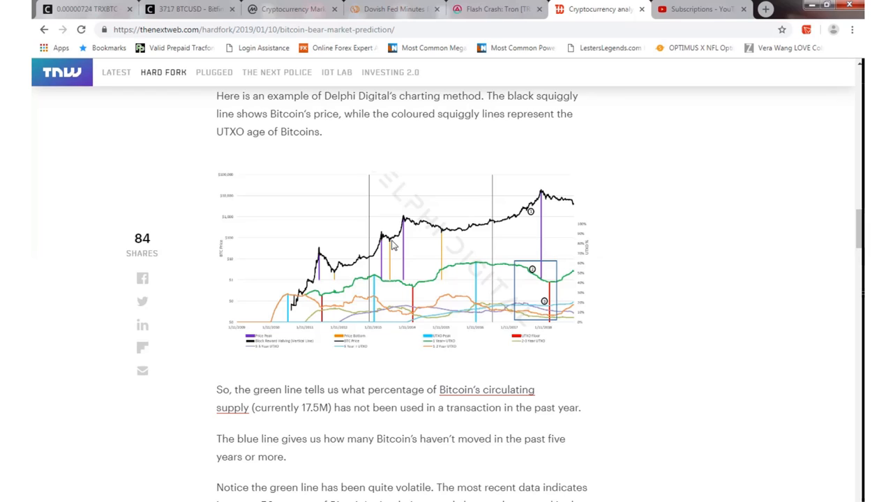
pyautogui.moveTo(415, 287)
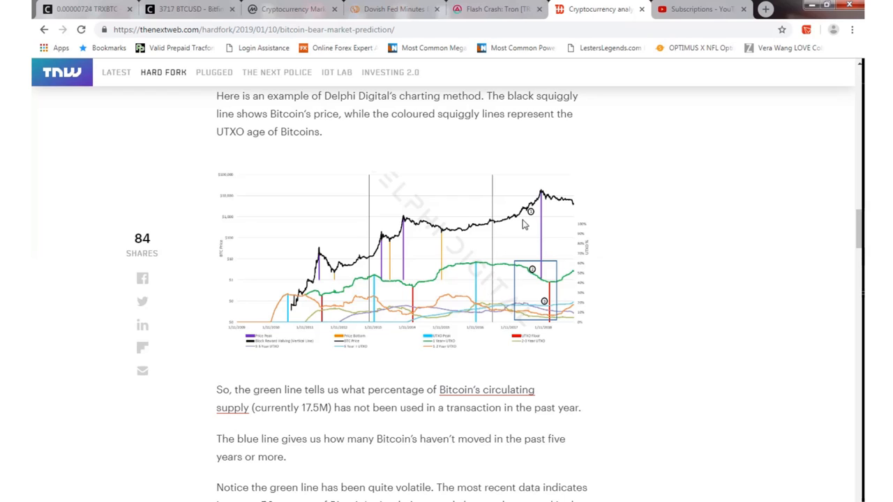
pyautogui.moveTo(563, 279)
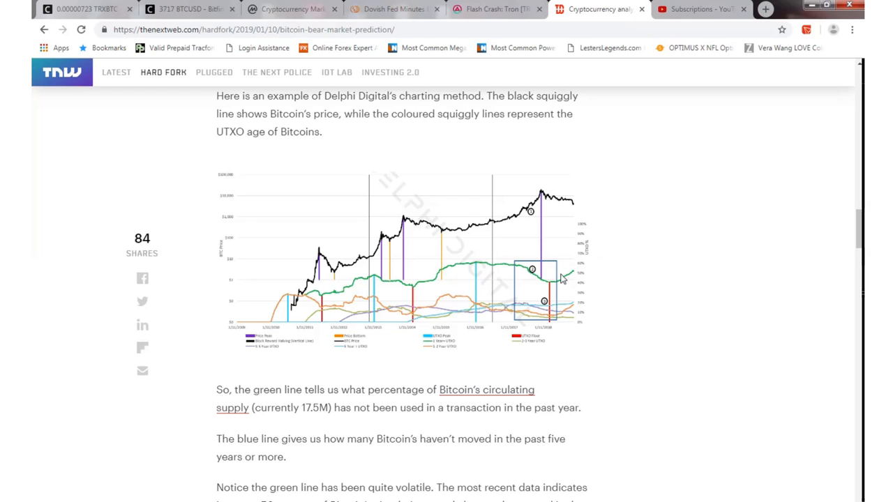
pyautogui.moveTo(558, 273)
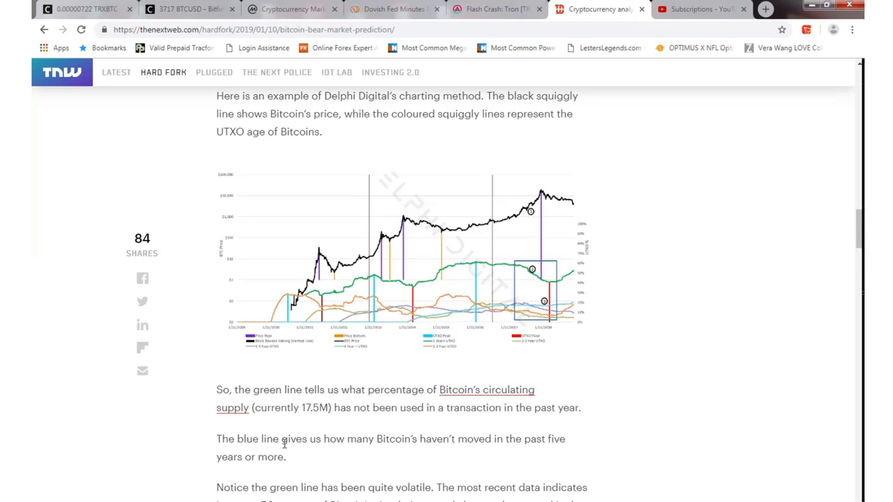
pyautogui.moveTo(471, 438)
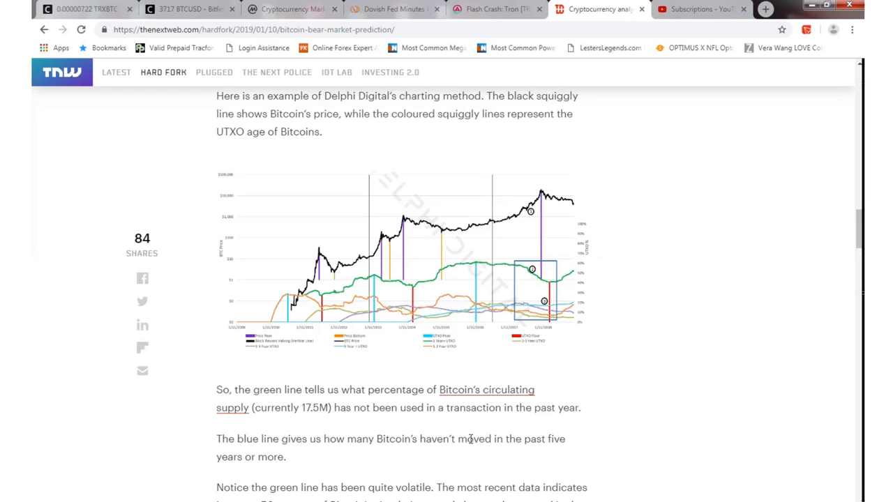
pyautogui.moveTo(499, 357)
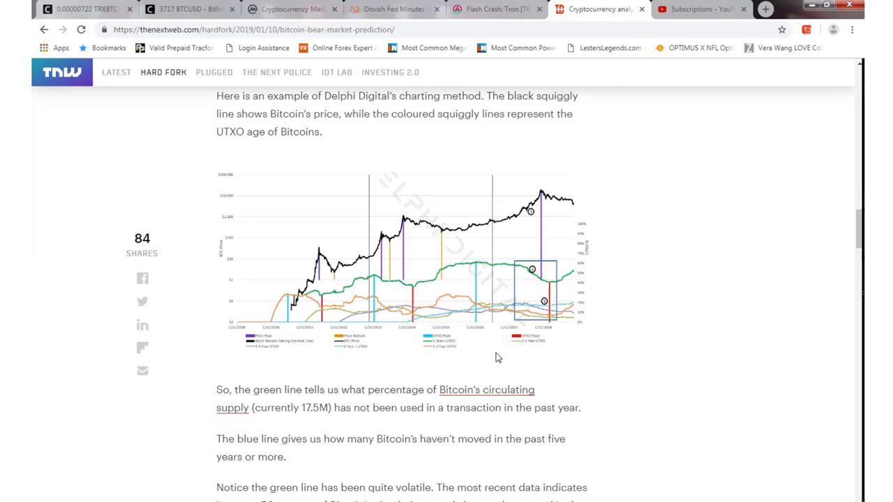
pyautogui.moveTo(418, 323)
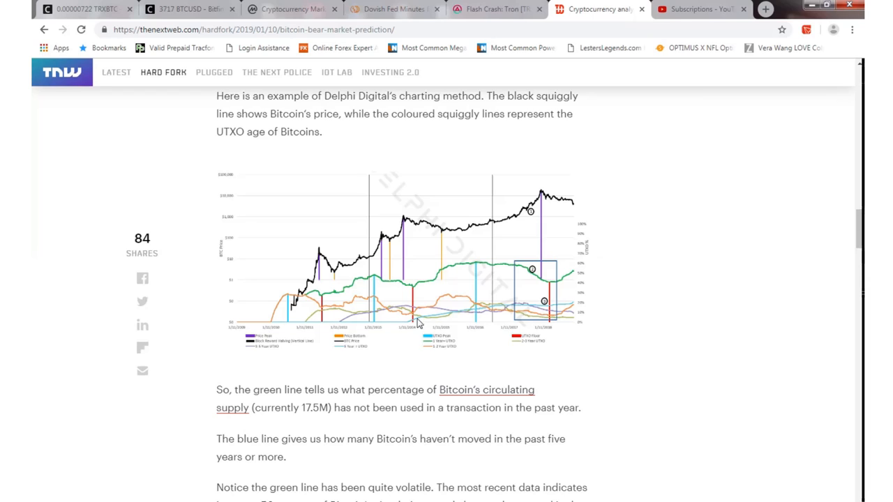
pyautogui.moveTo(577, 309)
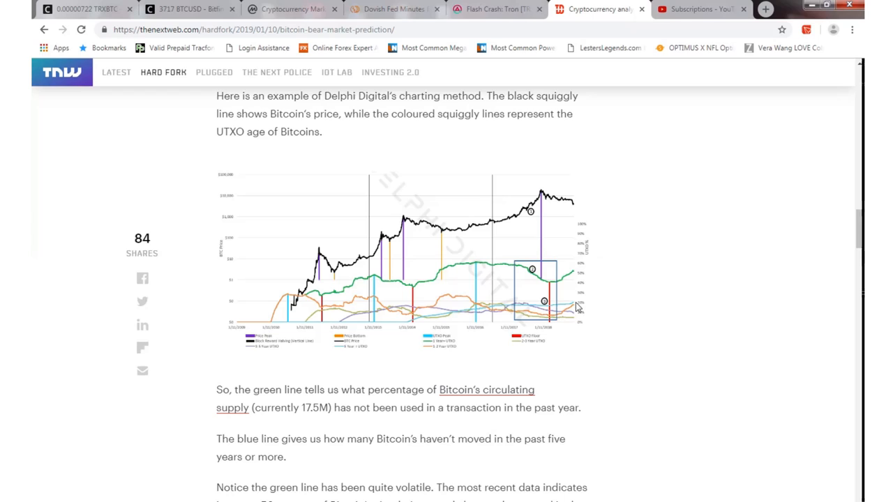
pyautogui.moveTo(580, 313)
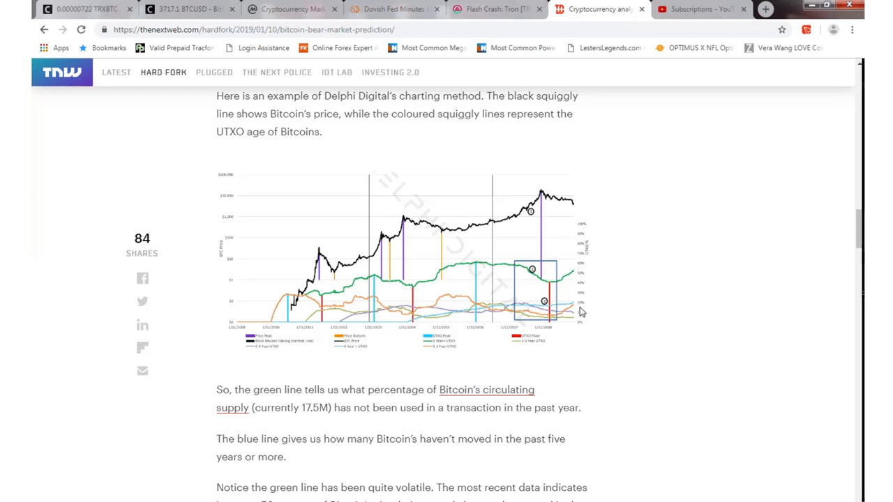
pyautogui.moveTo(604, 323)
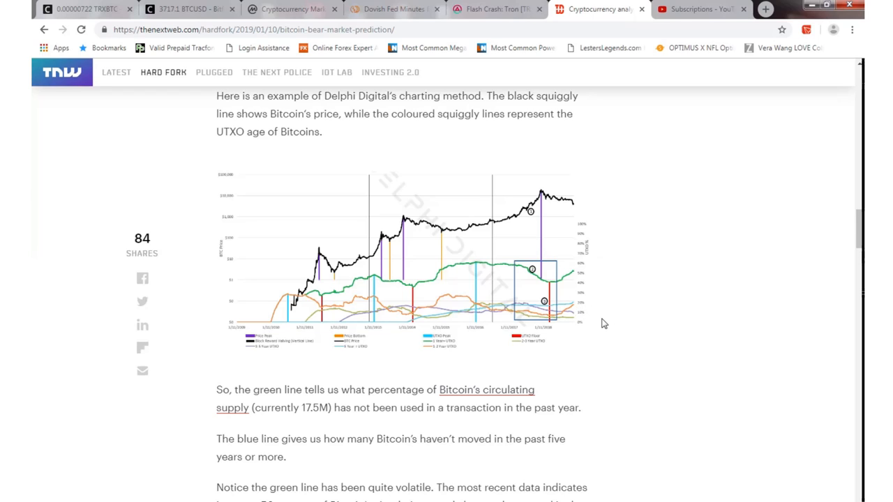
pyautogui.moveTo(553, 342)
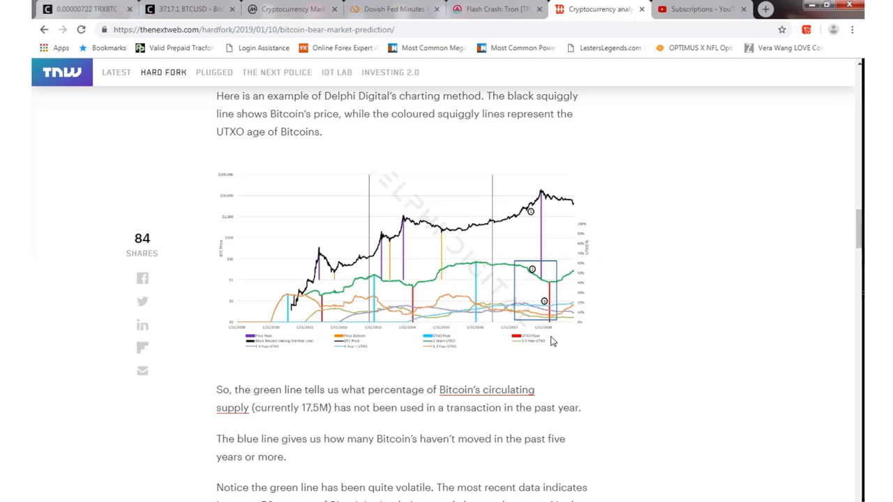
pyautogui.scroll(-3)
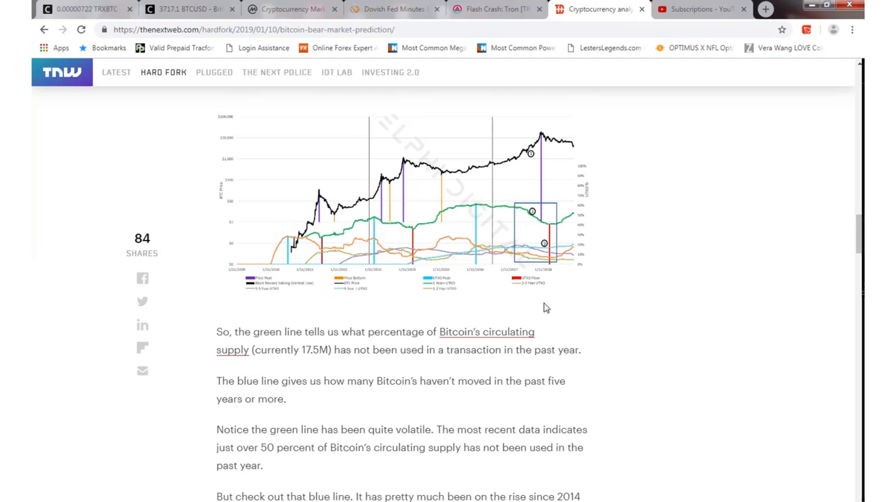
pyautogui.scroll(-3)
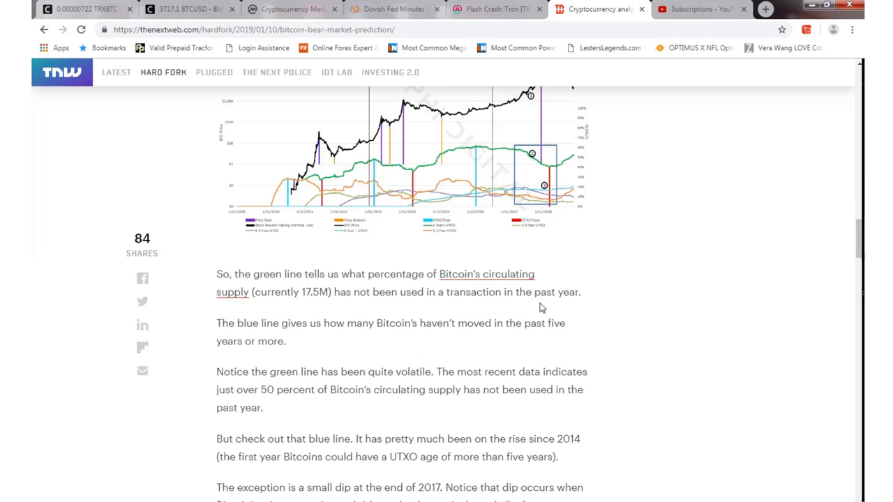
pyautogui.moveTo(357, 234)
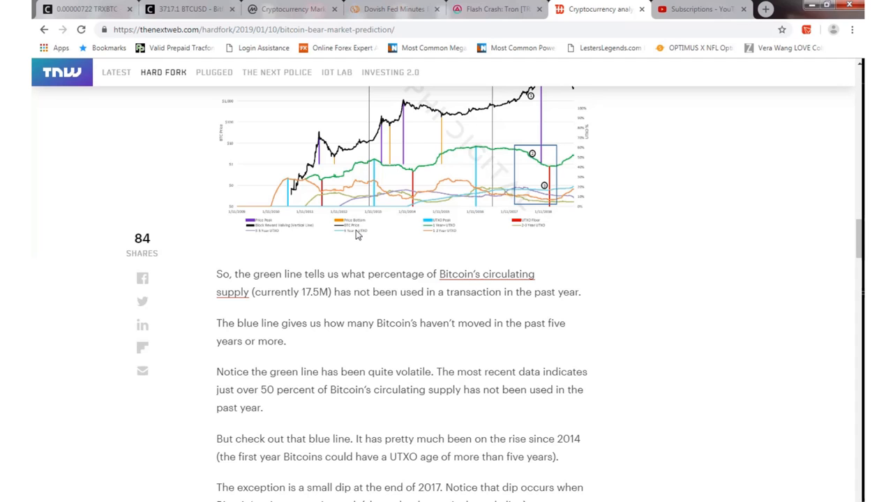
pyautogui.scroll(-3)
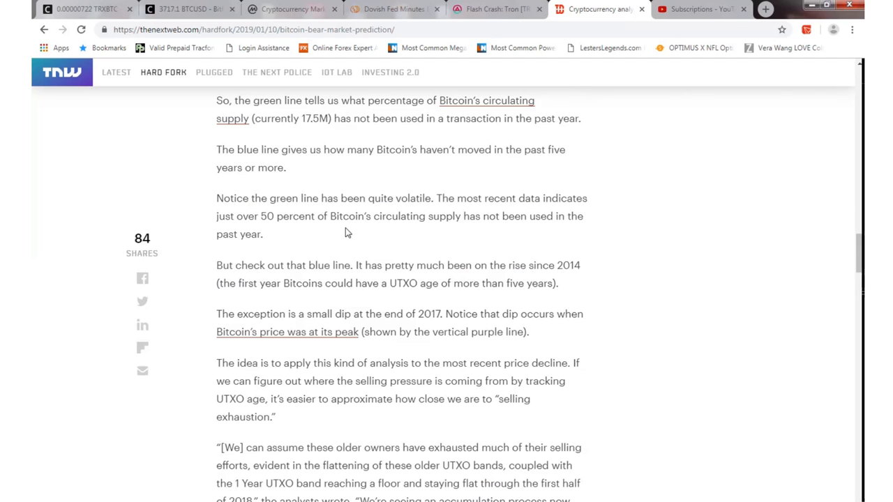
pyautogui.moveTo(212, 328)
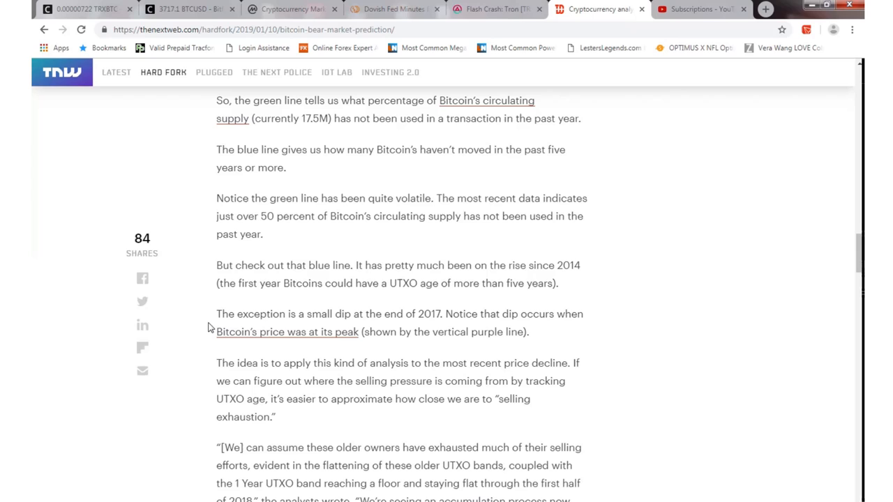
pyautogui.moveTo(256, 276)
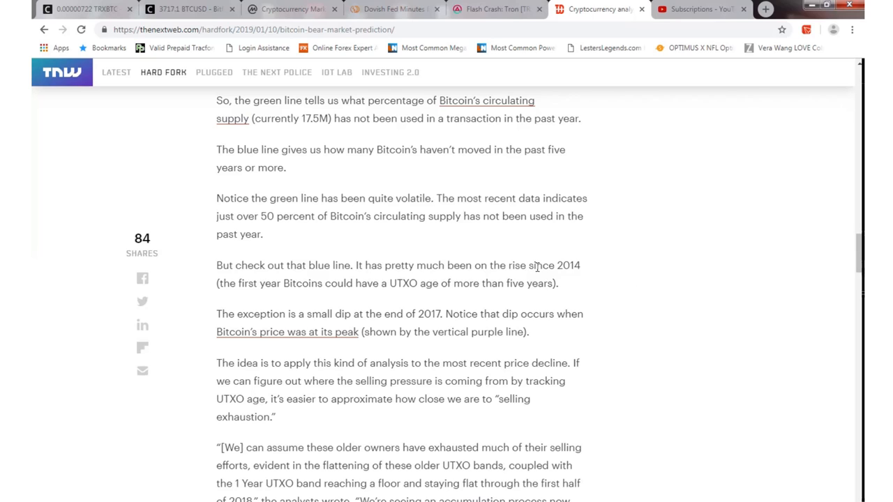
pyautogui.moveTo(608, 322)
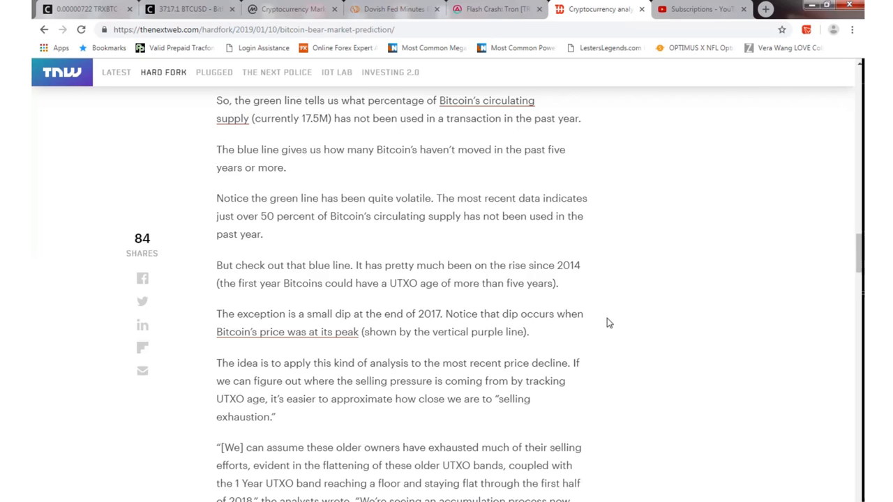
pyautogui.moveTo(597, 324)
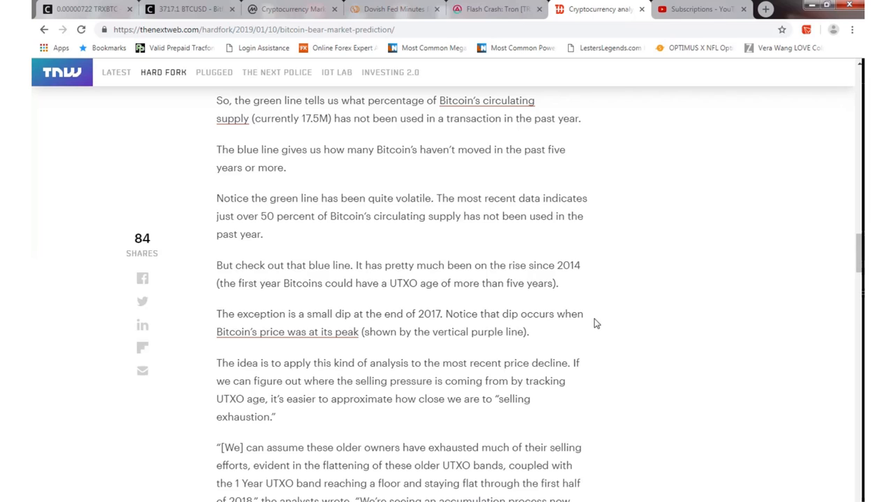
pyautogui.moveTo(496, 399)
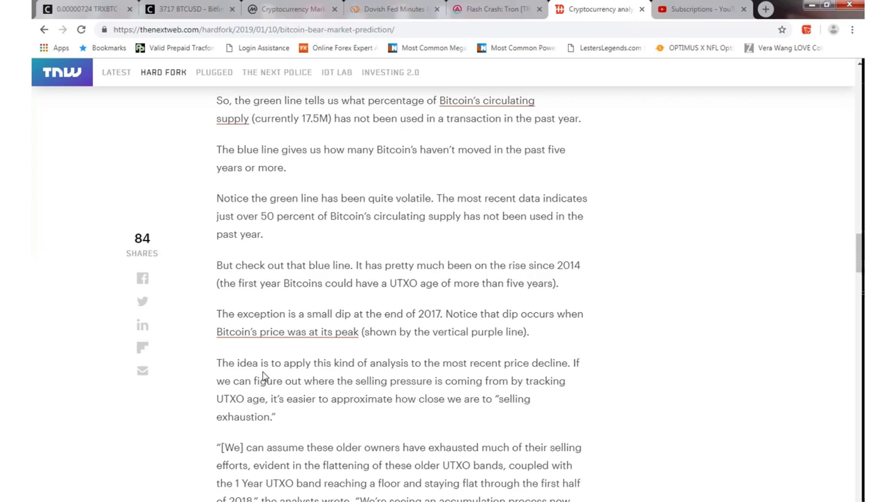
pyautogui.moveTo(460, 314)
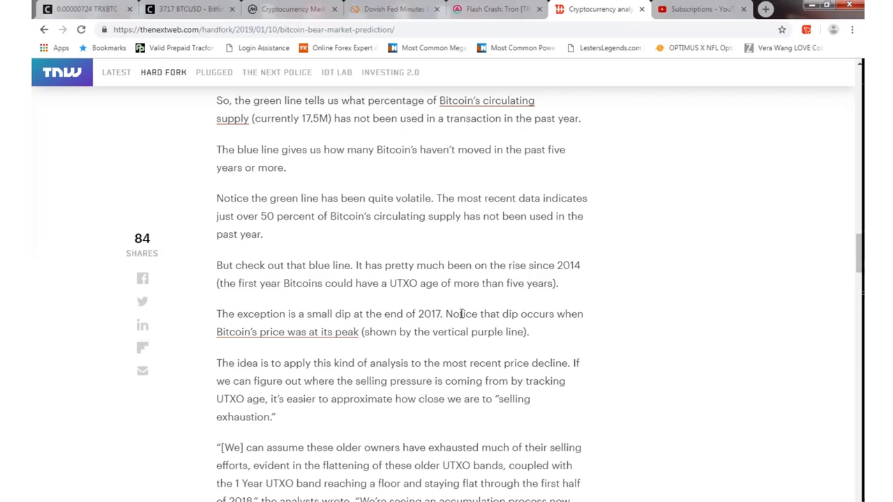
pyautogui.moveTo(332, 339)
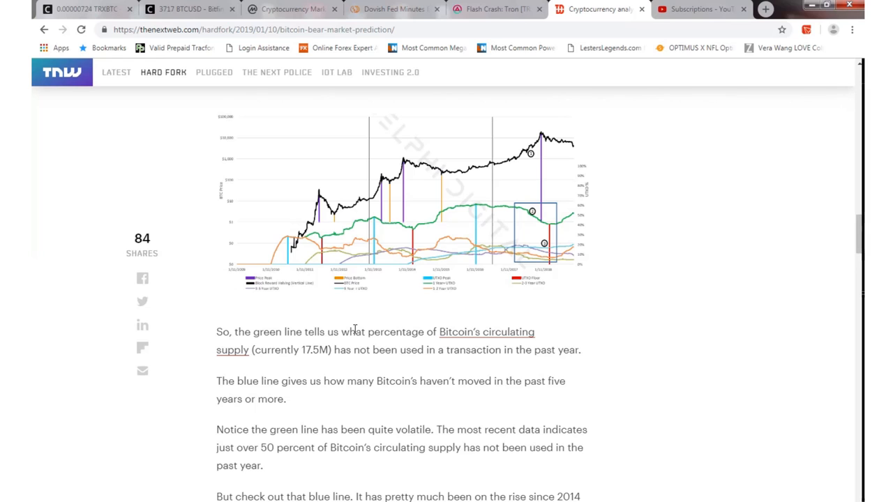
pyautogui.scroll(3)
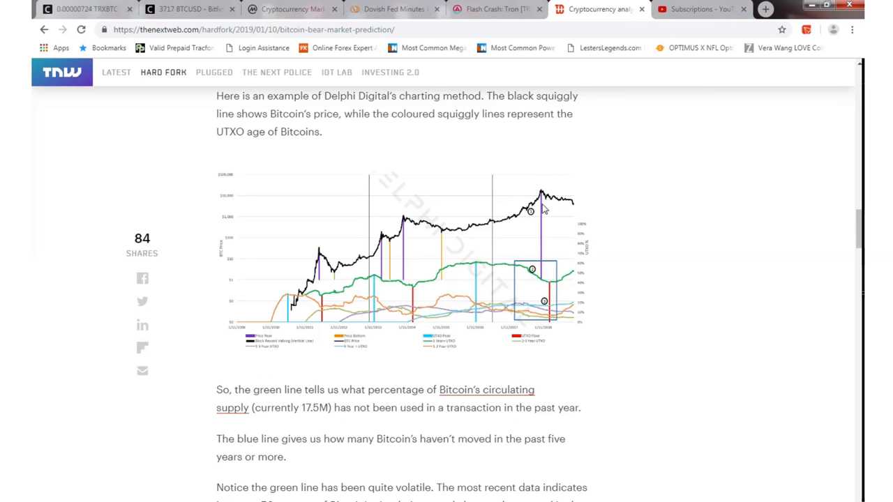
pyautogui.scroll(-3)
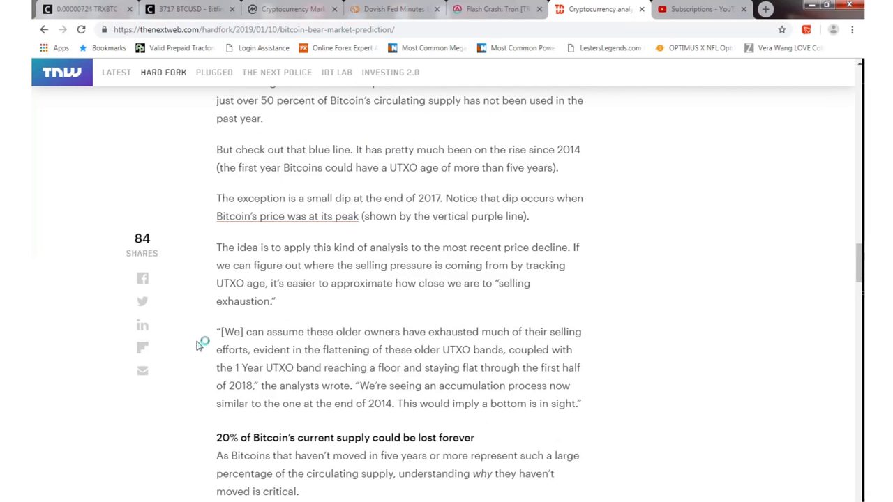
pyautogui.moveTo(312, 332)
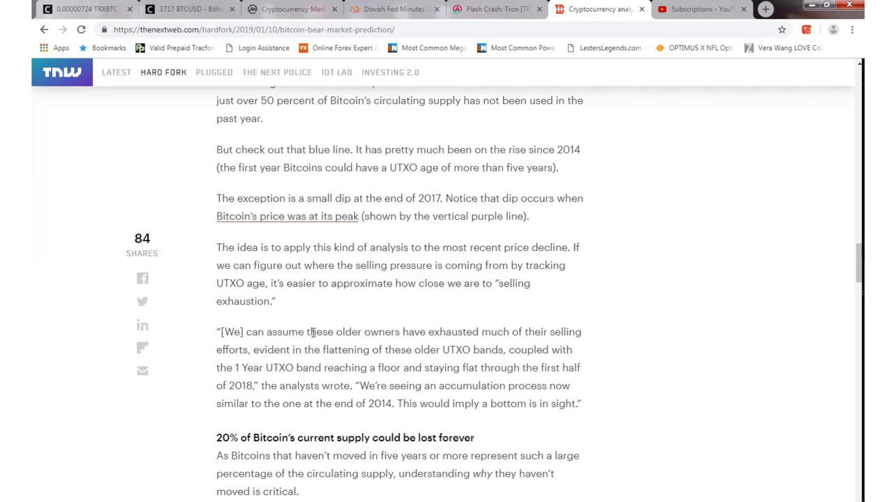
pyautogui.moveTo(641, 343)
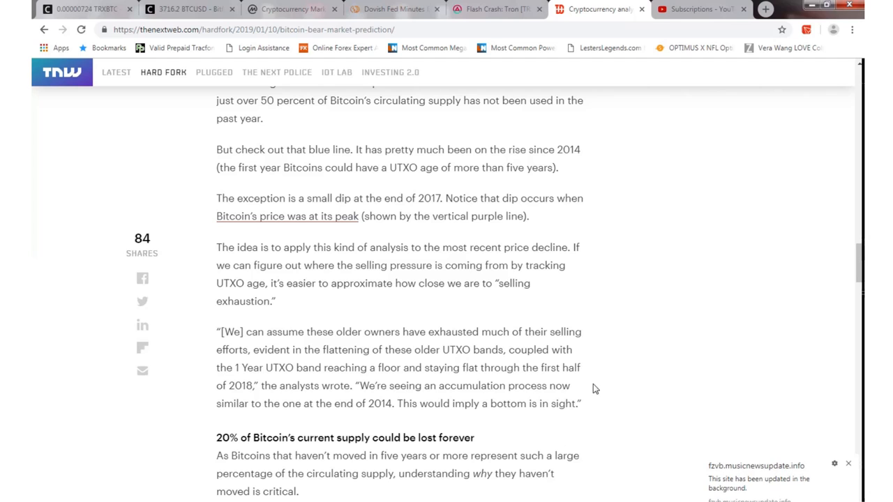
pyautogui.moveTo(340, 430)
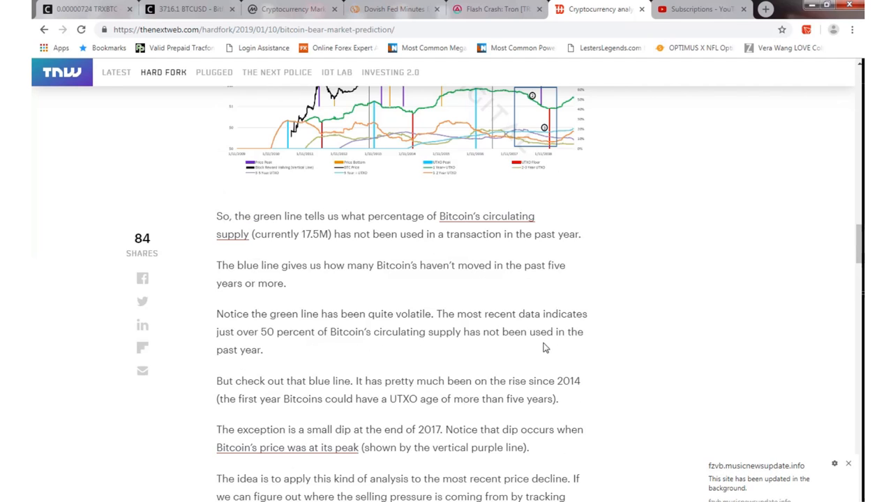
pyautogui.scroll(3)
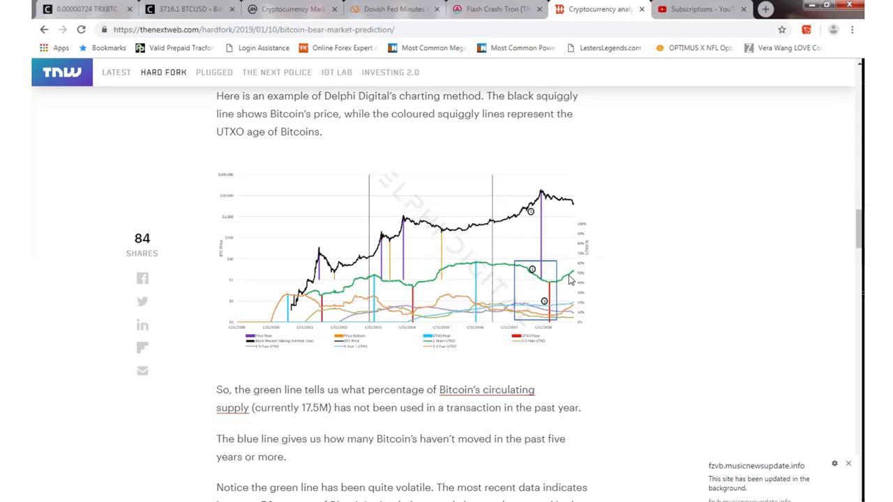
pyautogui.moveTo(583, 211)
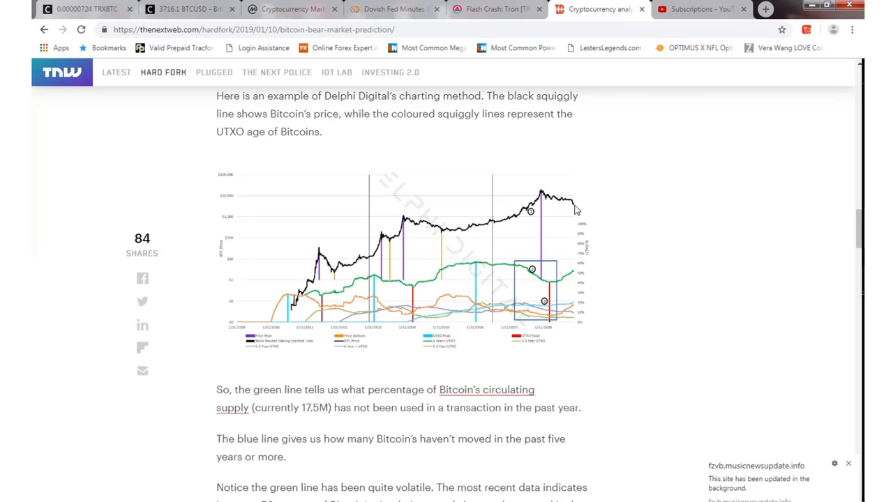
pyautogui.scroll(-3)
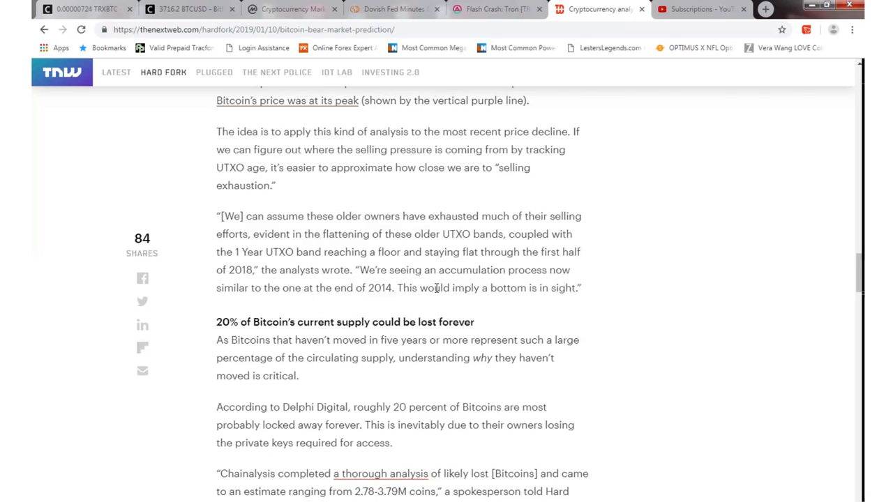
pyautogui.scroll(-3)
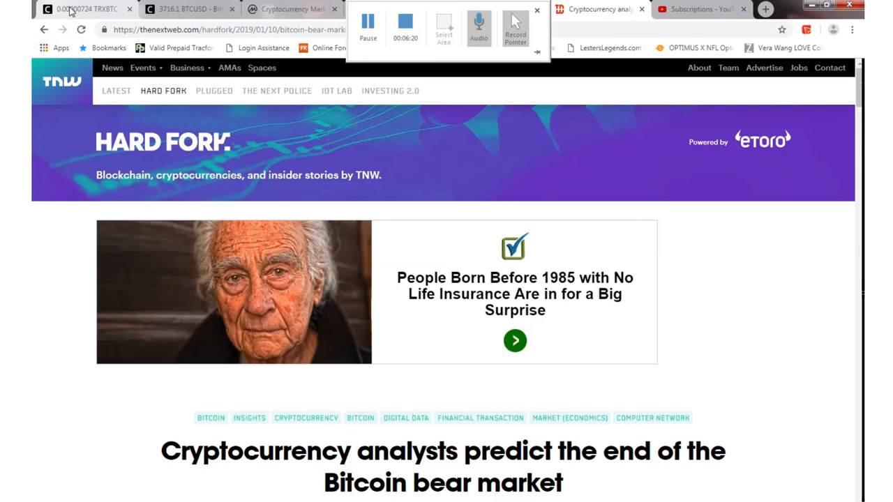
# Step: Return to the Binance TRX/BTC daily chart with trendlines, priced around 0.00000712
pyautogui.click(84, 8)
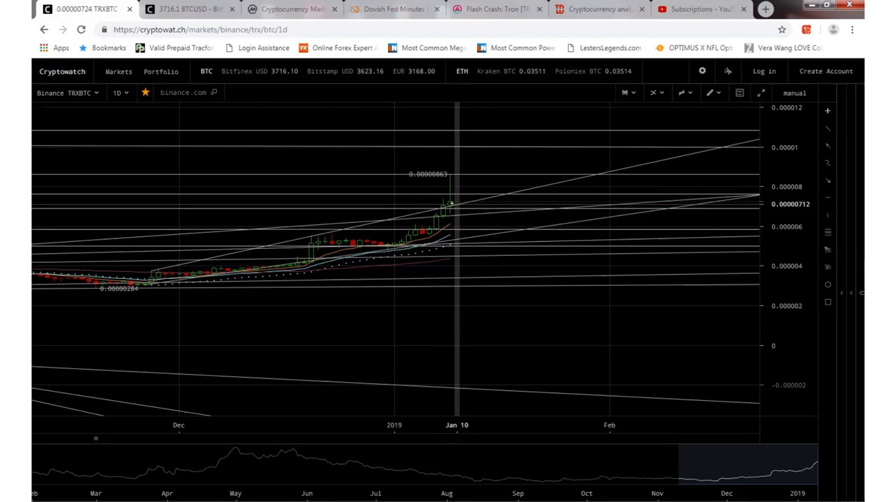
pyautogui.moveTo(458, 201)
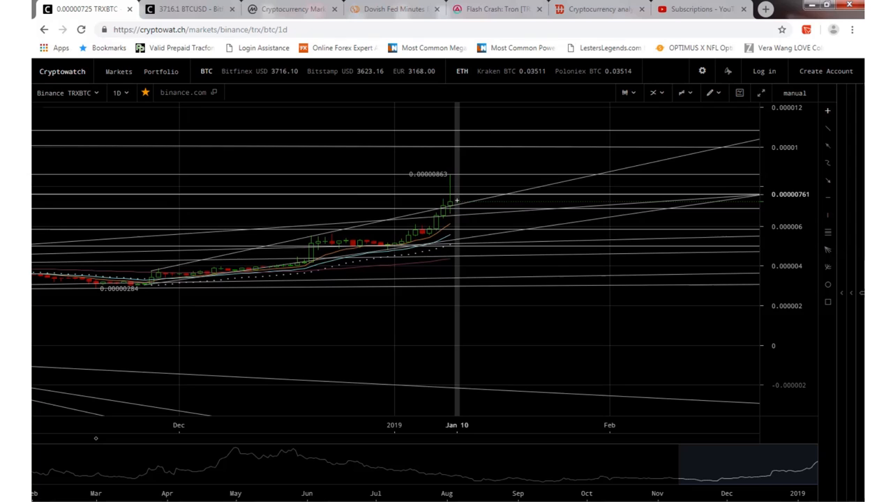
pyautogui.moveTo(469, 201)
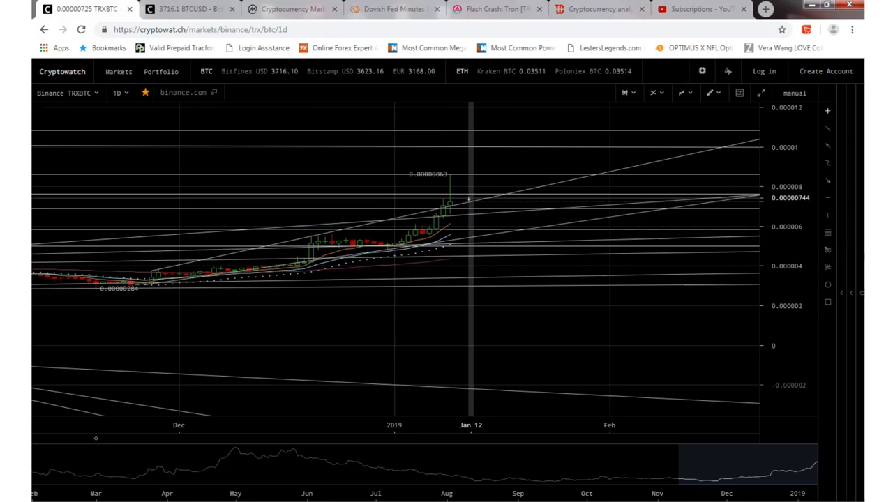
pyautogui.moveTo(480, 181)
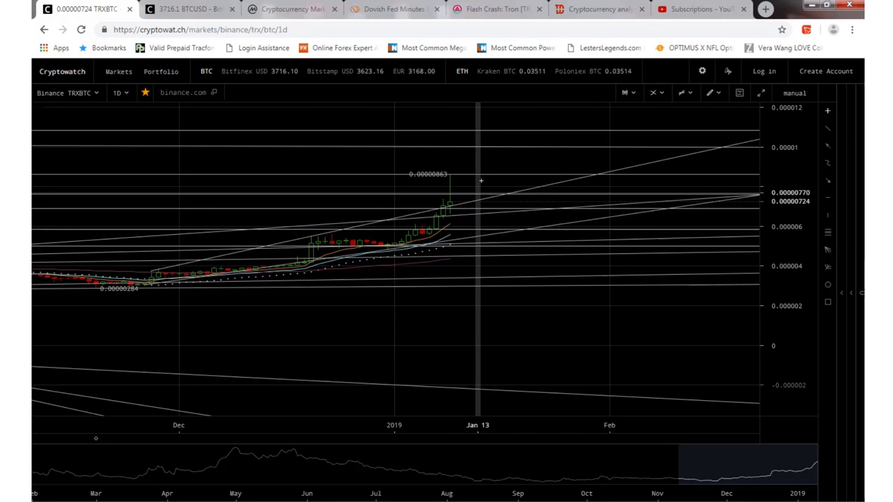
pyautogui.moveTo(489, 175)
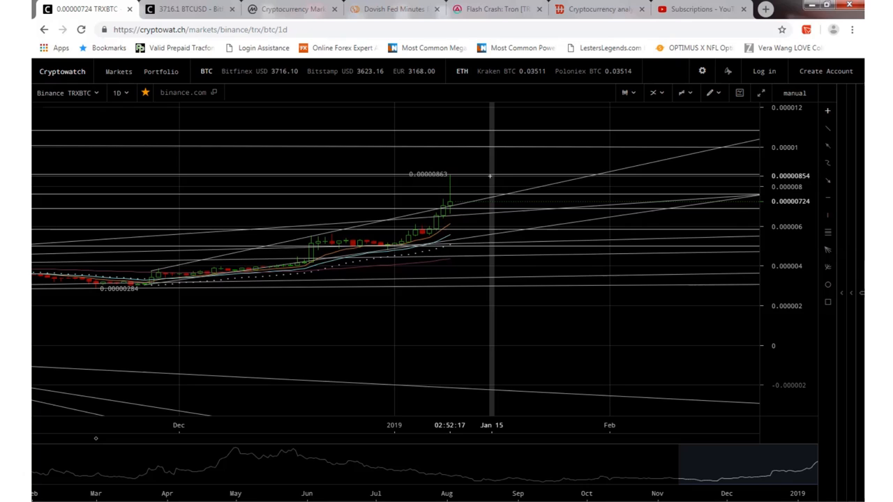
pyautogui.moveTo(547, 161)
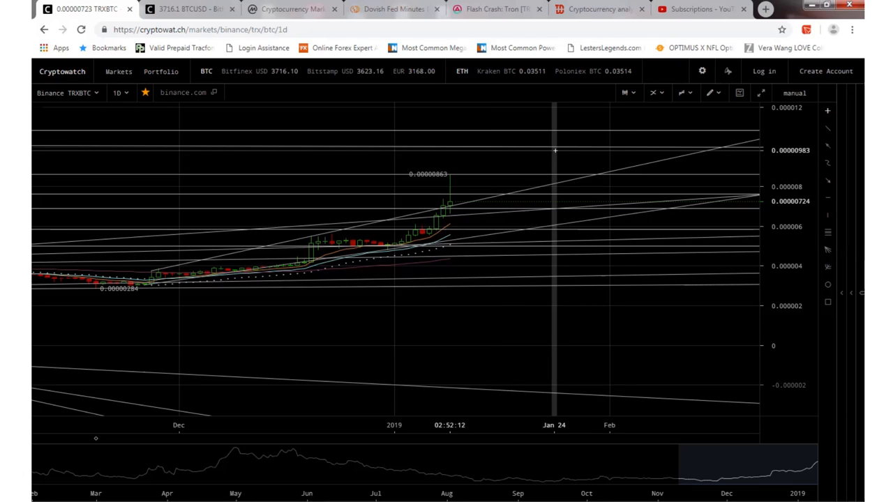
pyautogui.moveTo(566, 157)
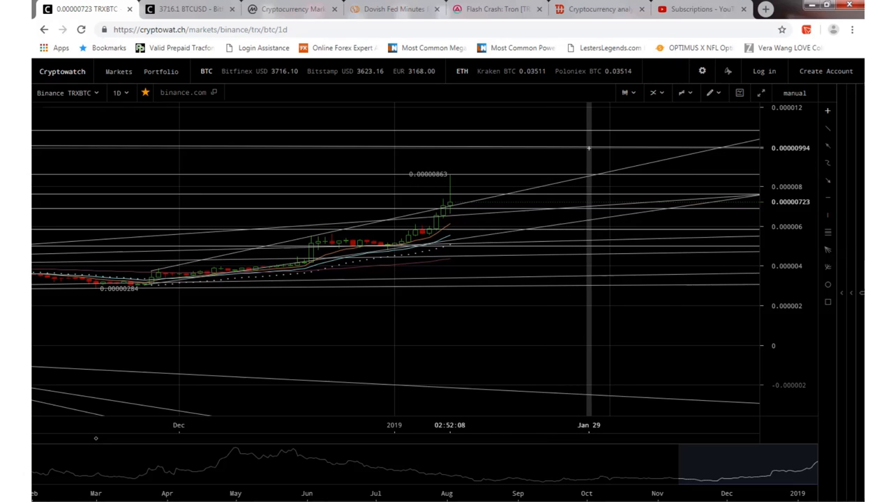
pyautogui.moveTo(595, 172)
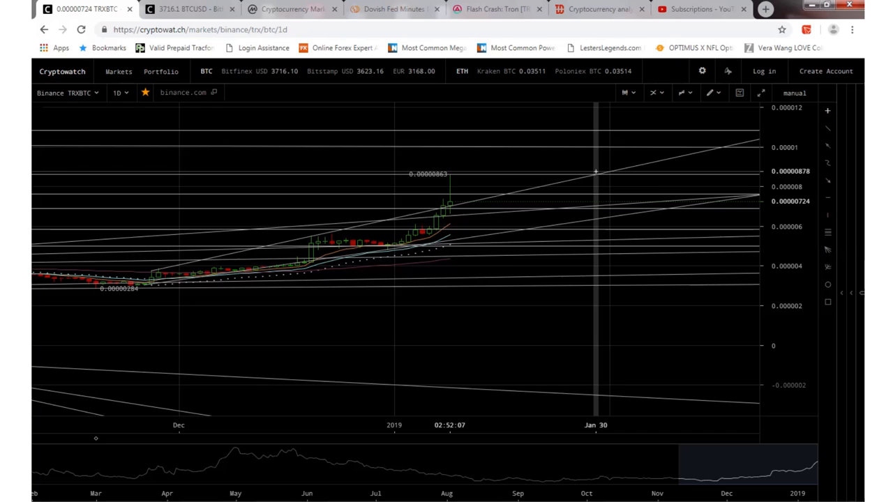
pyautogui.moveTo(589, 148)
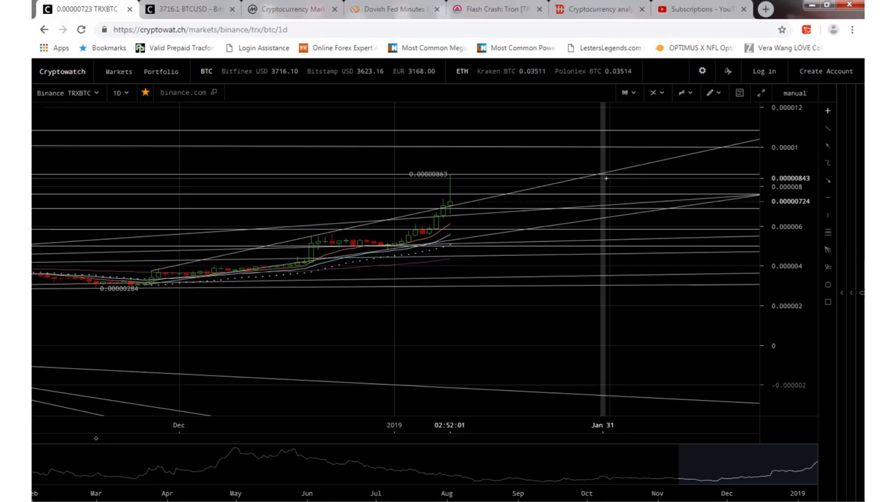
pyautogui.moveTo(566, 180)
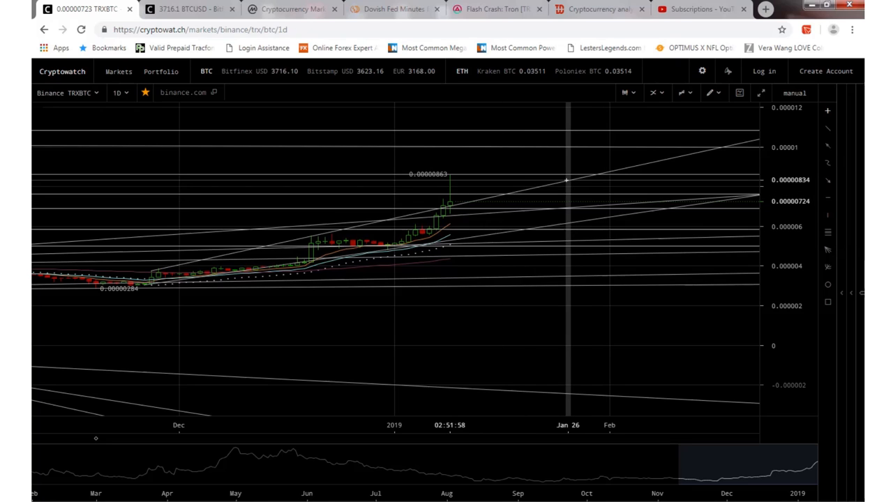